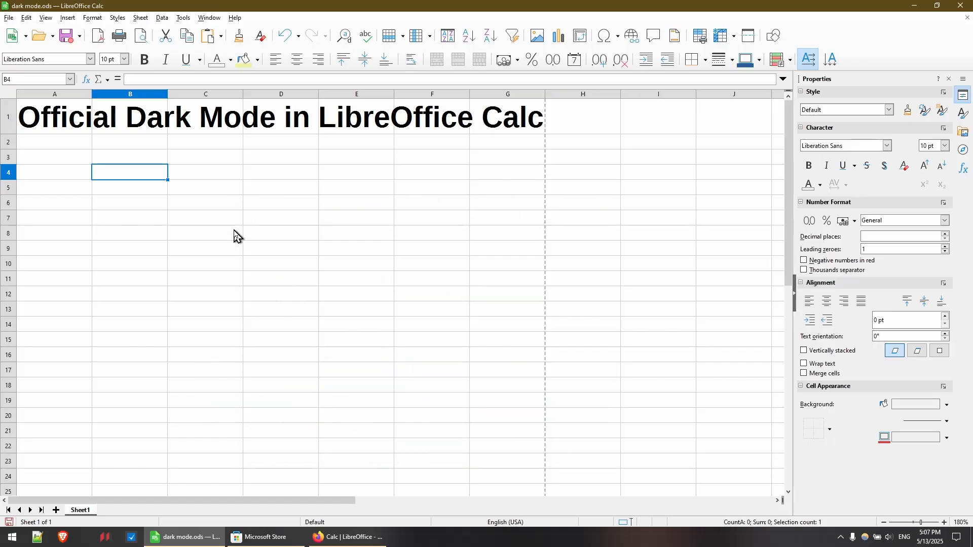
{"action": "mouse_move", "coordinate": [234, 241]}
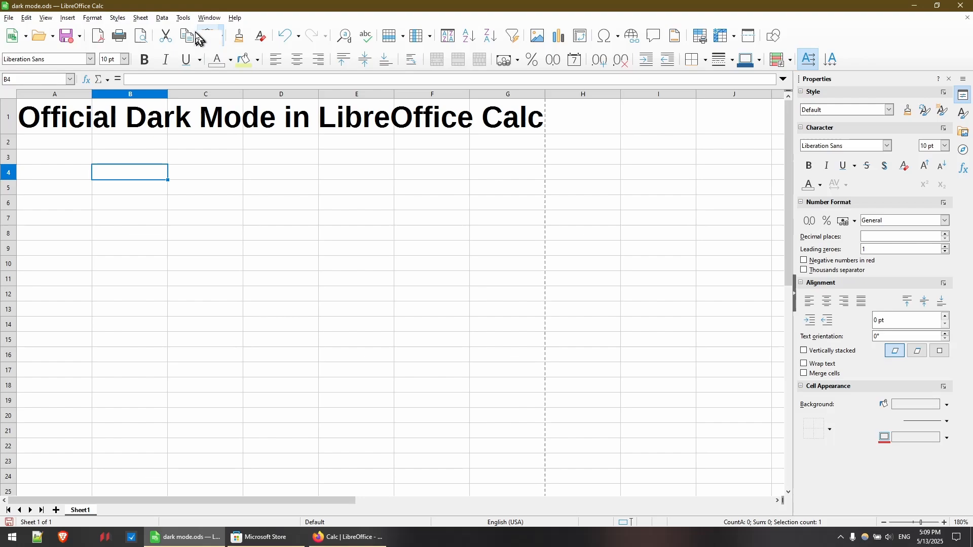
- Choose Dark as the appearance theme in Tools > Options > LibreOffice > Appearance
{"action": "left_click", "coordinate": [182, 17]}
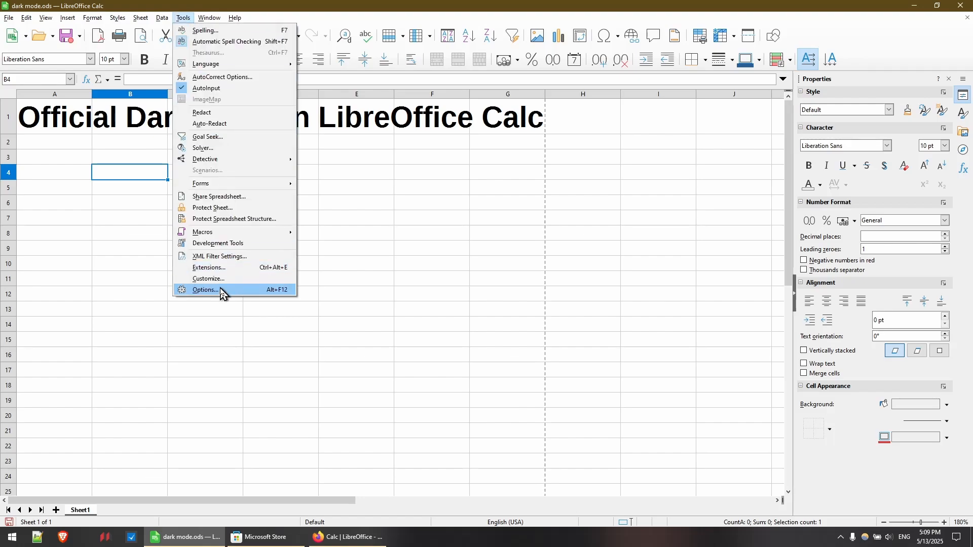
{"action": "left_click", "coordinate": [205, 290]}
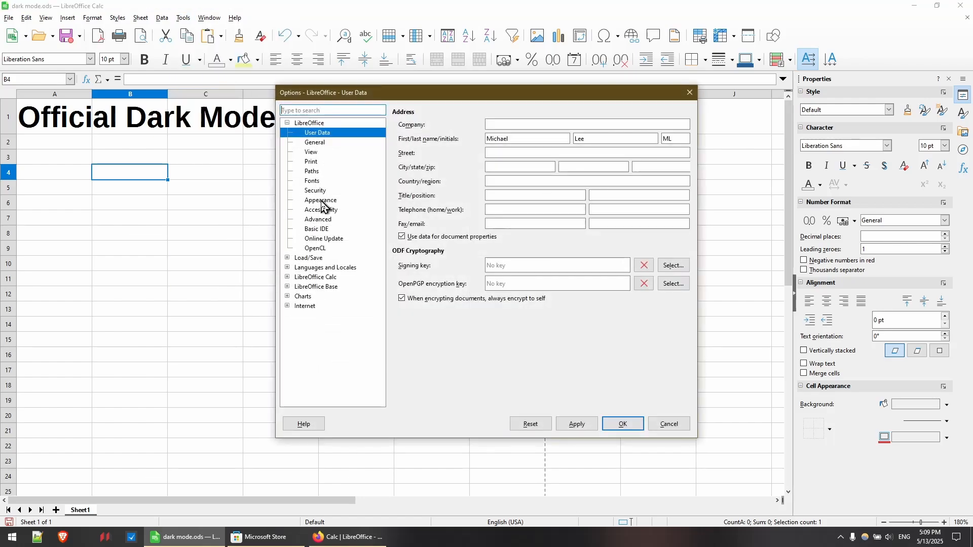
{"action": "left_click", "coordinate": [321, 199]}
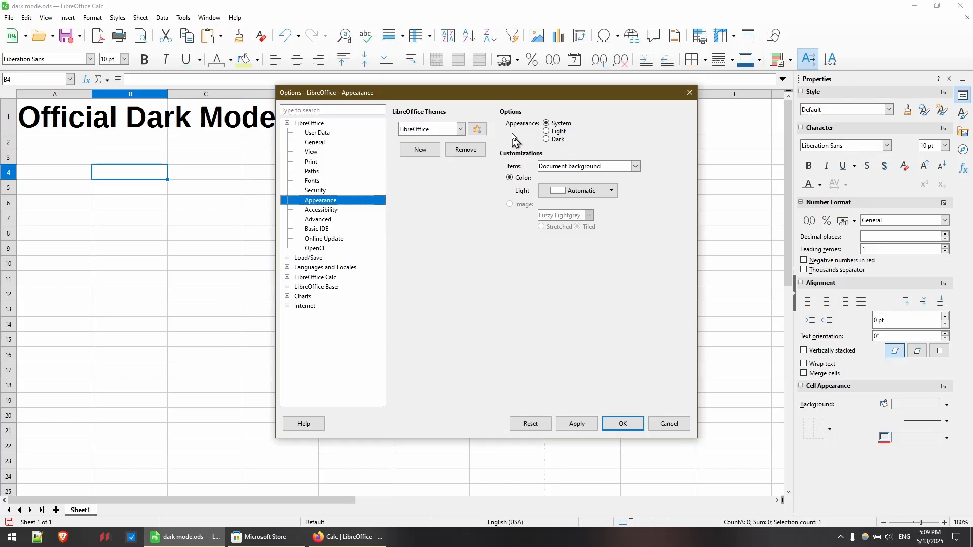
{"action": "mouse_move", "coordinate": [566, 132]}
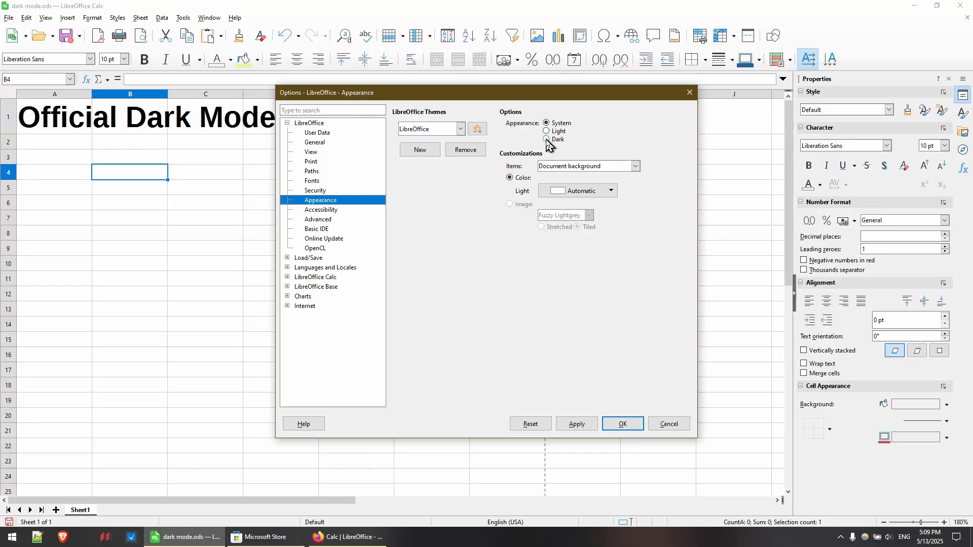
{"action": "left_click", "coordinate": [546, 139]}
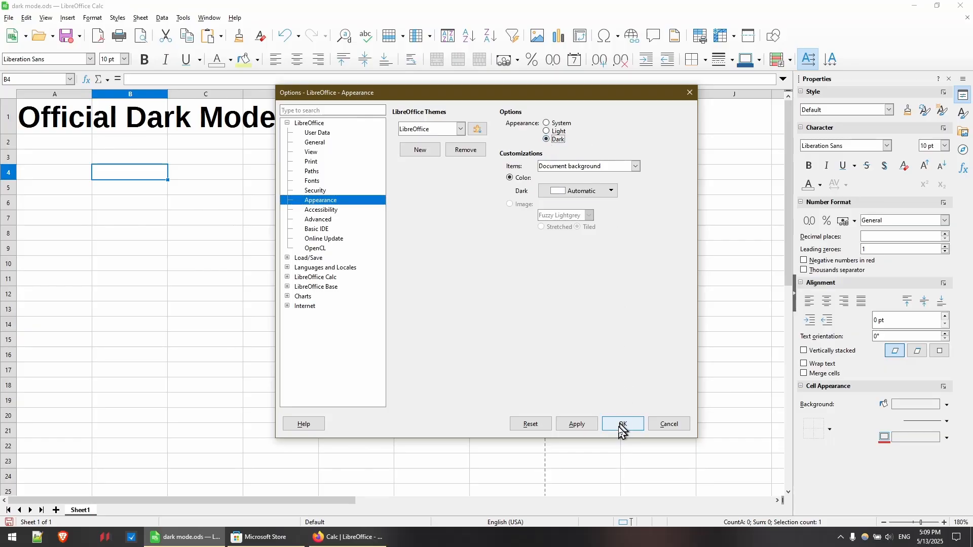
- Confirm the Dark theme and restart LibreOffice now so it takes effect
{"action": "left_click", "coordinate": [622, 424]}
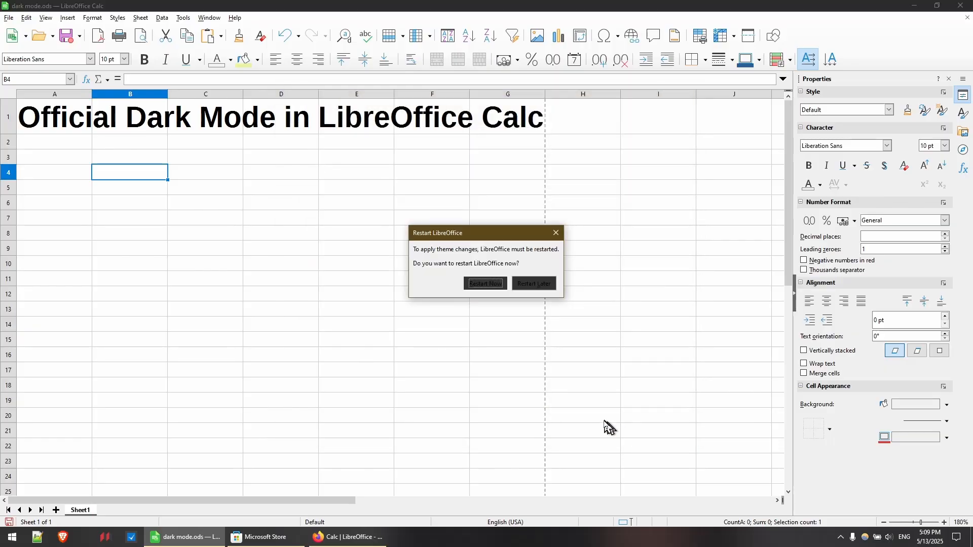
{"action": "mouse_move", "coordinate": [491, 320]}
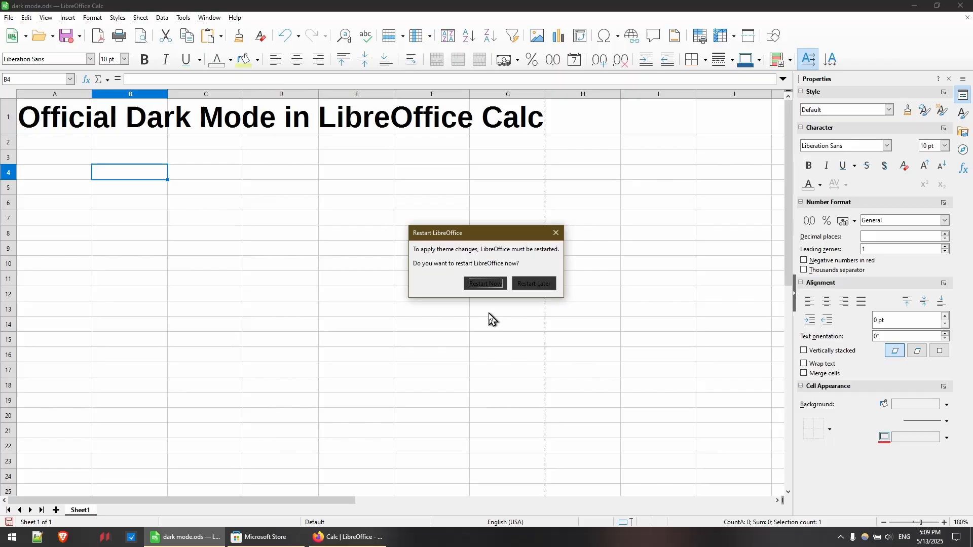
{"action": "mouse_move", "coordinate": [486, 285]}
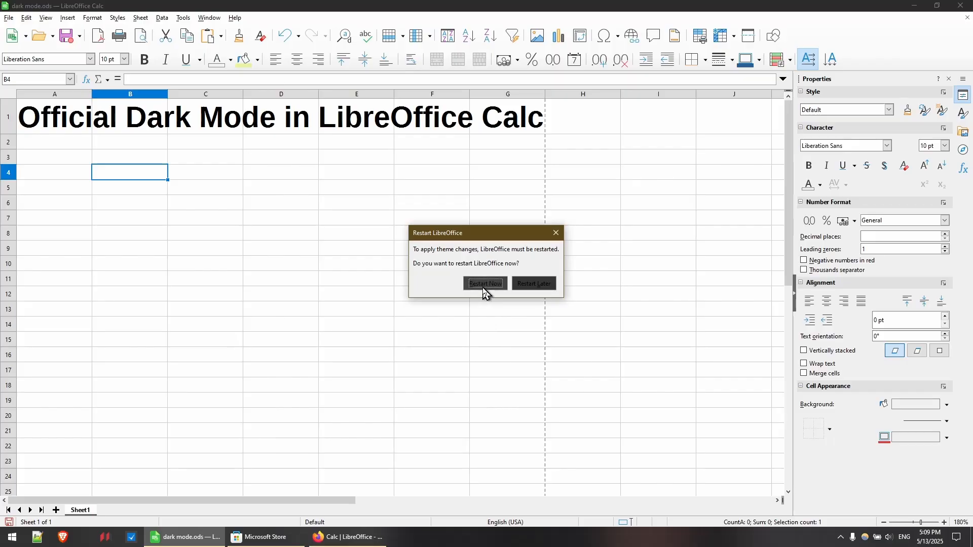
{"action": "mouse_move", "coordinate": [492, 292]}
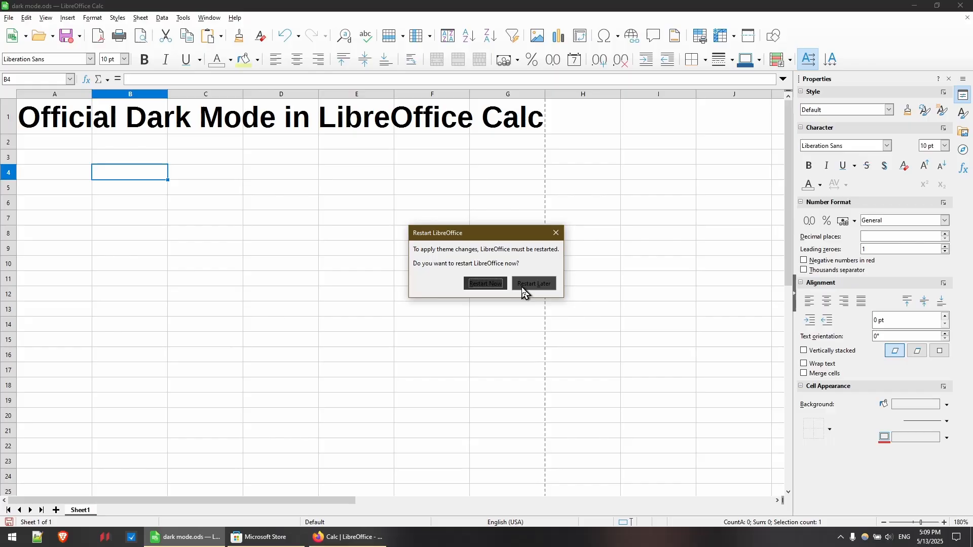
{"action": "mouse_move", "coordinate": [486, 284]}
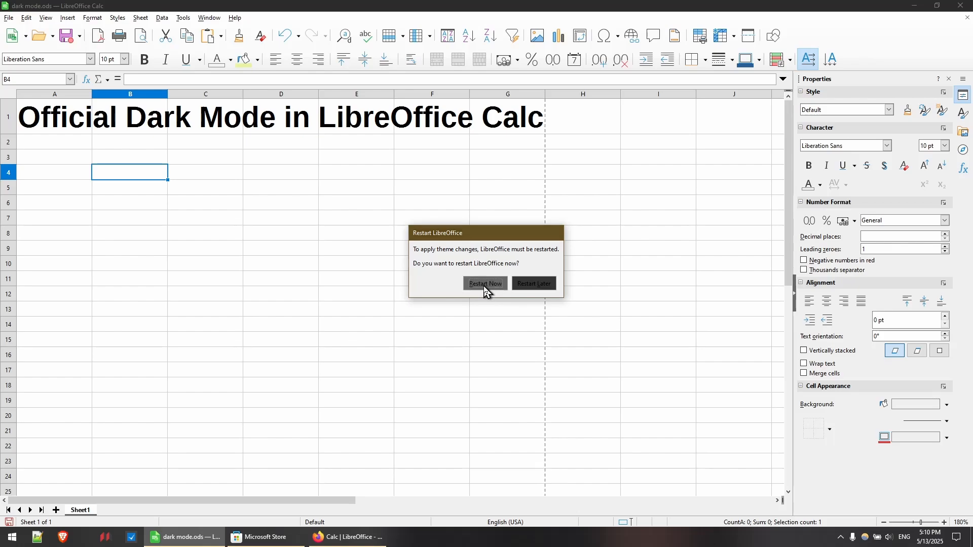
{"action": "left_click", "coordinate": [485, 286]}
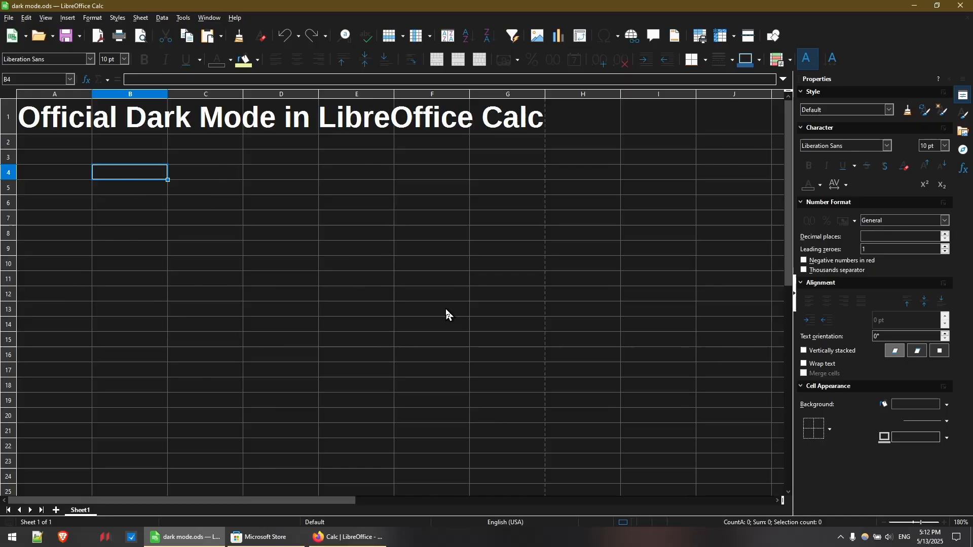
{"action": "mouse_move", "coordinate": [556, 447]}
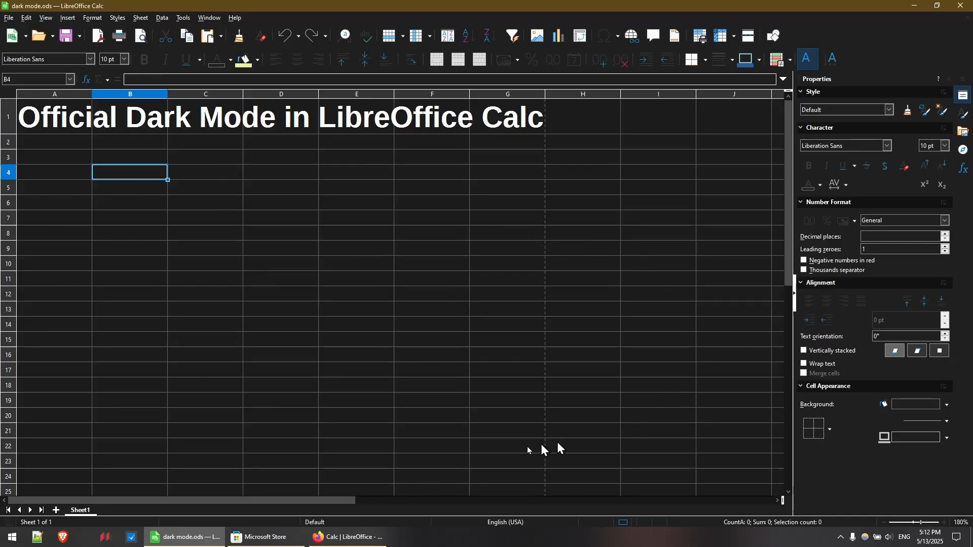
{"action": "mouse_move", "coordinate": [693, 238]}
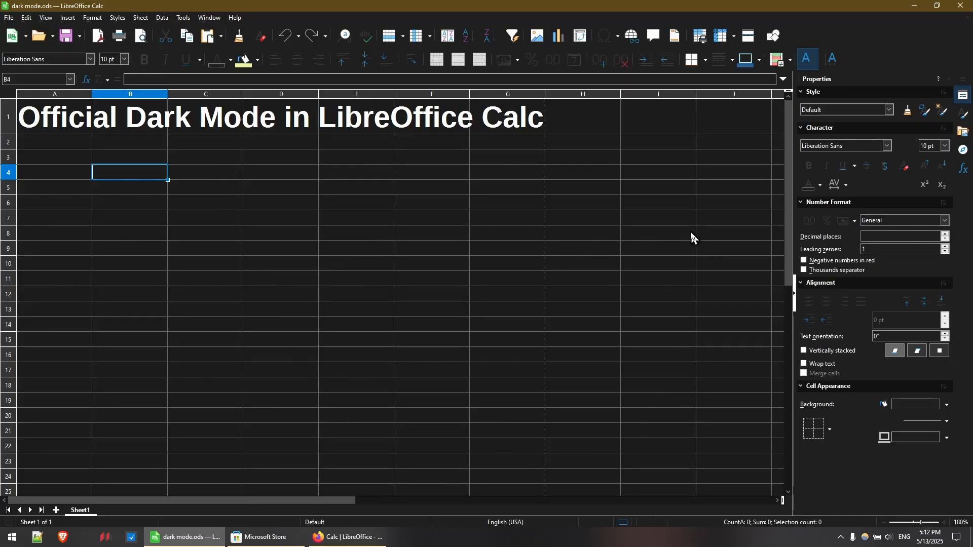
{"action": "mouse_move", "coordinate": [843, 39]}
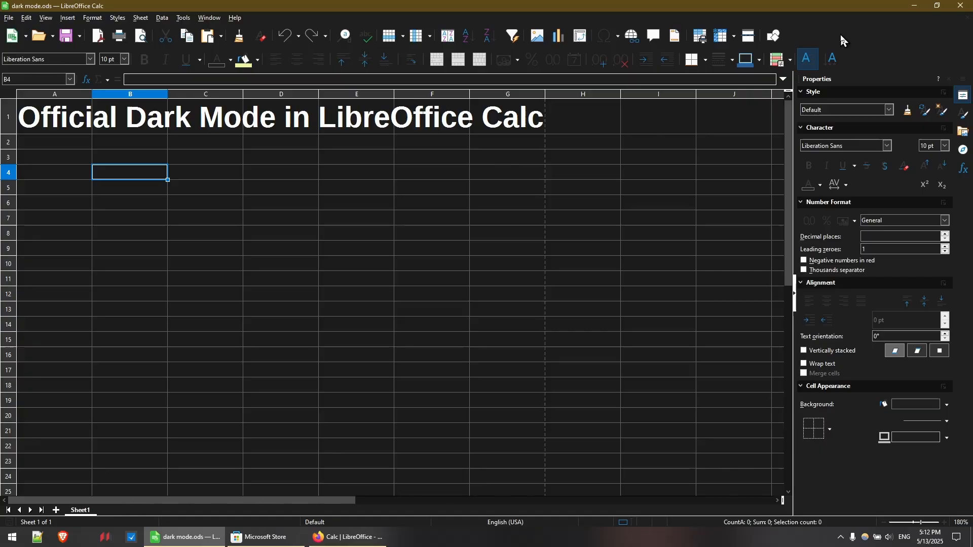
{"action": "mouse_move", "coordinate": [473, 517]}
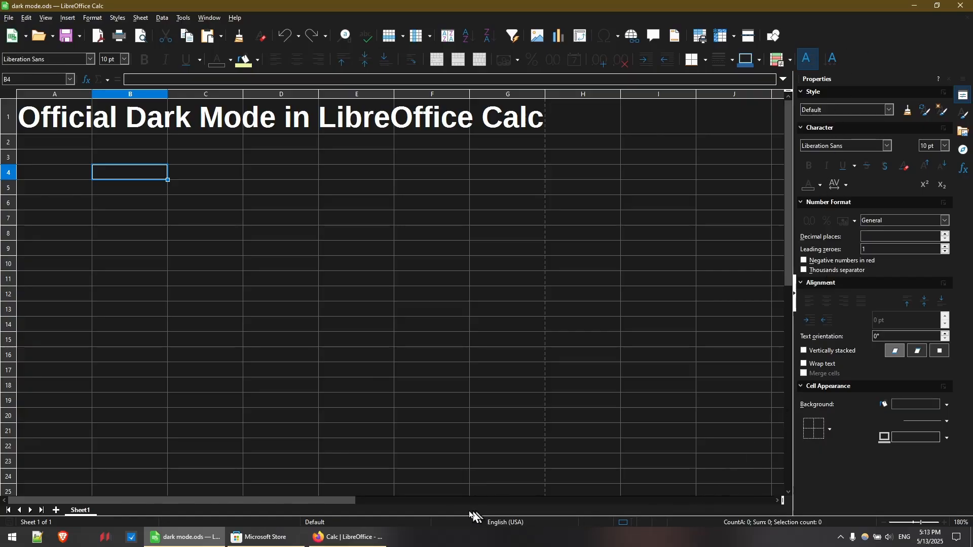
{"action": "mouse_move", "coordinate": [839, 236]}
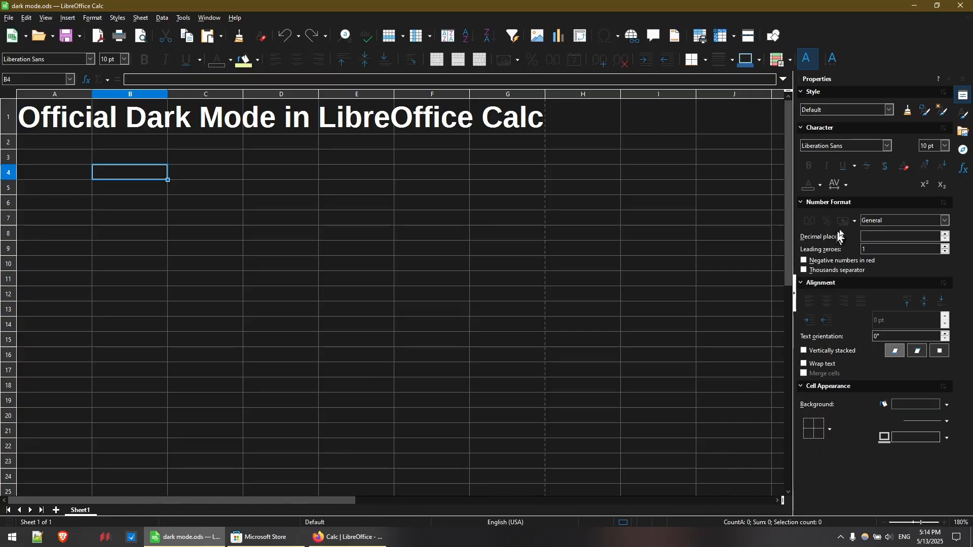
{"action": "mouse_move", "coordinate": [925, 235]}
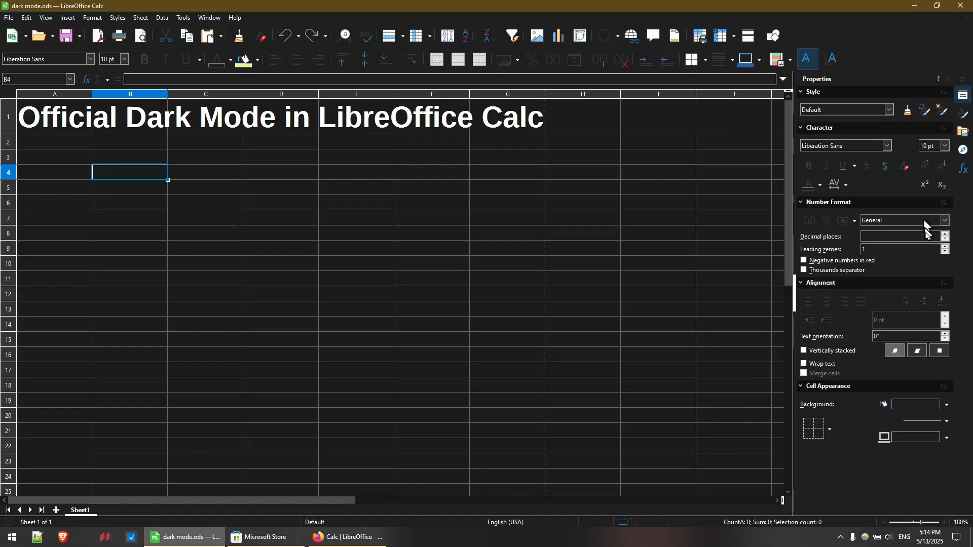
{"action": "mouse_move", "coordinate": [136, 183]}
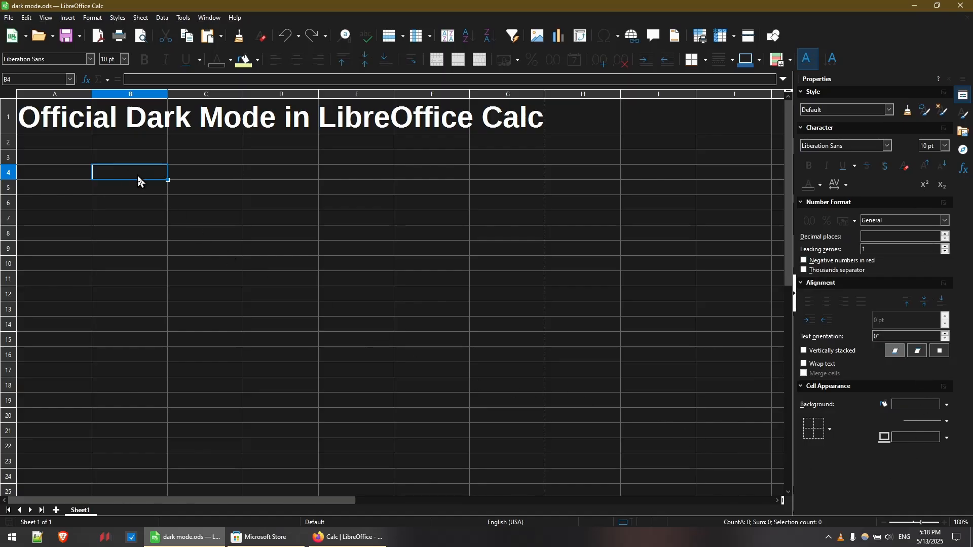
- Enter the labels 'Cell B4' in B4 and 'Cell C6' in C6 in default white text
{"action": "type", "text": "Cell C6"}
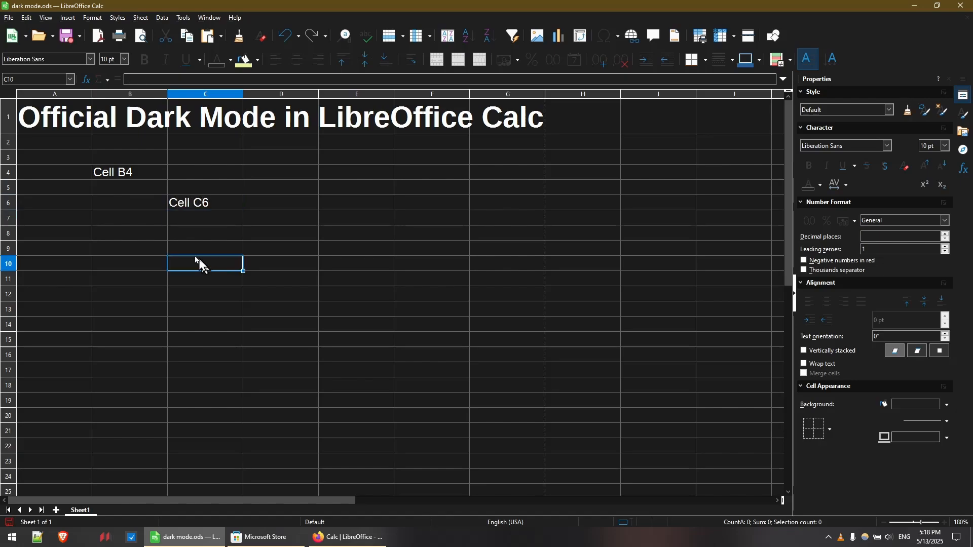
{"action": "mouse_move", "coordinate": [140, 188]}
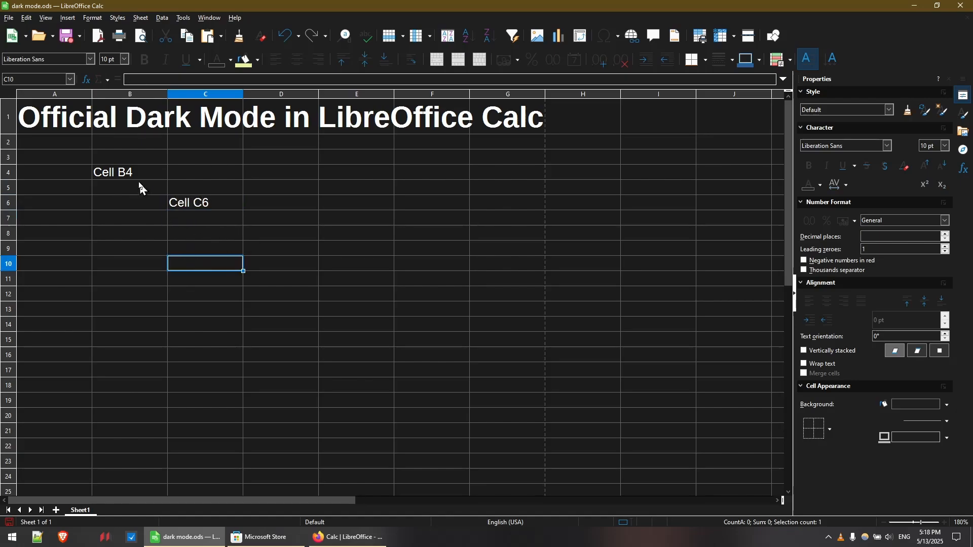
{"action": "mouse_move", "coordinate": [235, 241]}
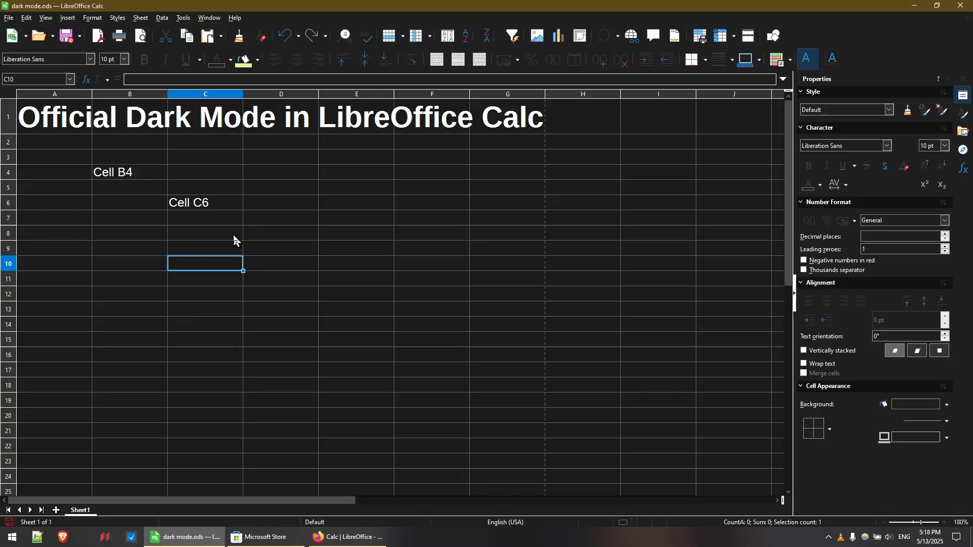
{"action": "mouse_move", "coordinate": [247, 247]}
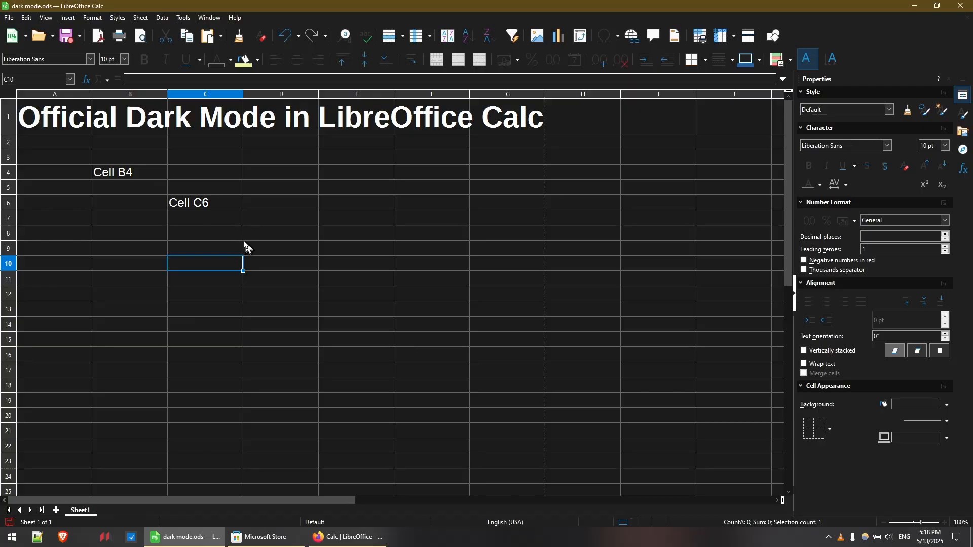
{"action": "mouse_move", "coordinate": [246, 234]}
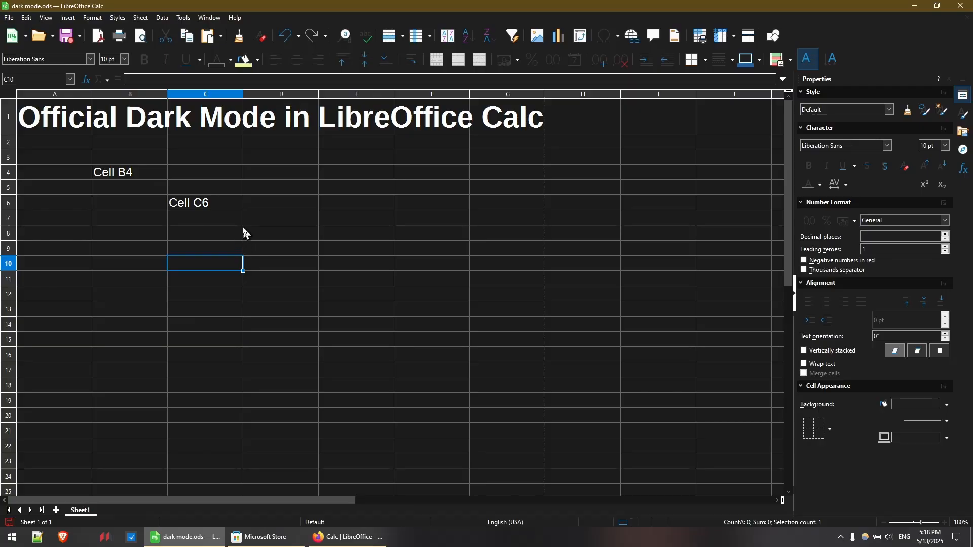
{"action": "mouse_move", "coordinate": [216, 110]}
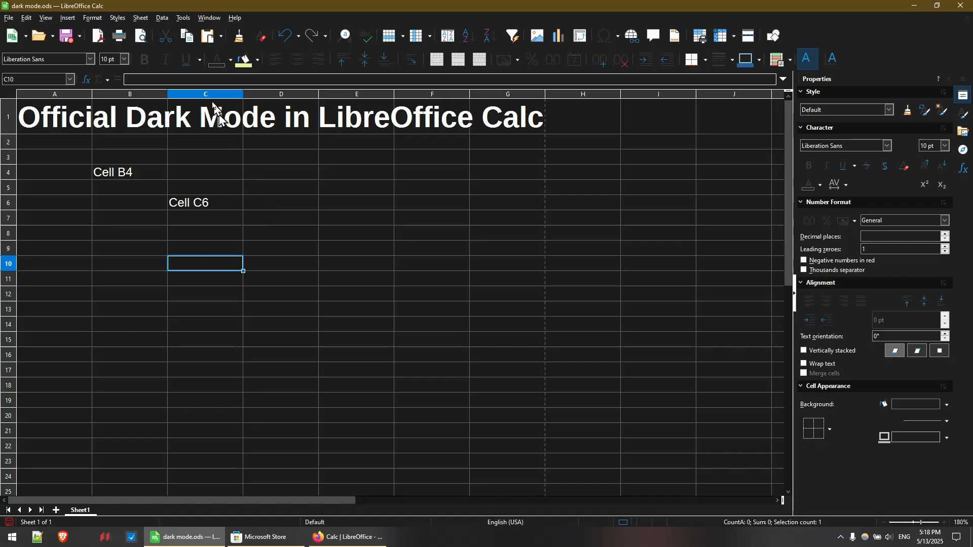
- Select Font color as the item to customise on the Appearance options page
{"action": "left_click", "coordinate": [182, 17]}
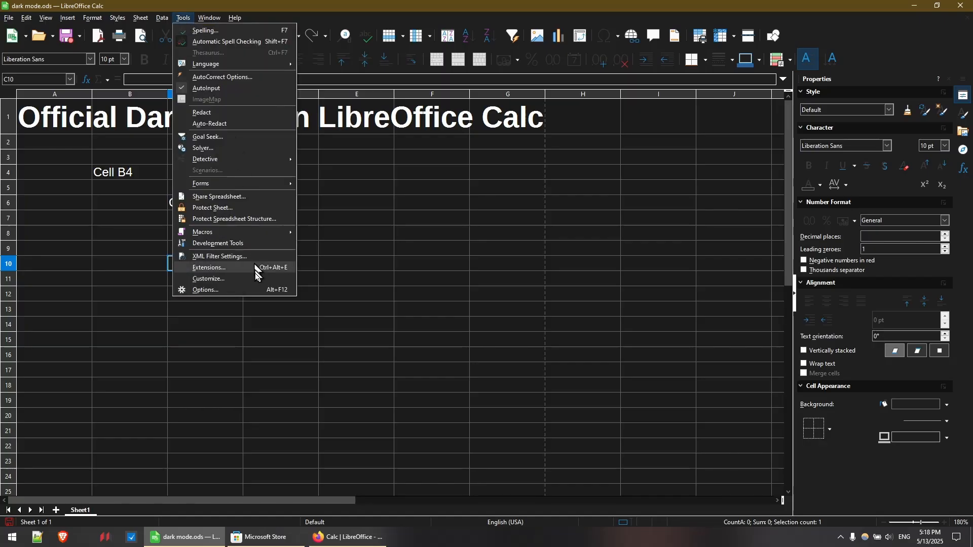
{"action": "left_click", "coordinate": [205, 291]}
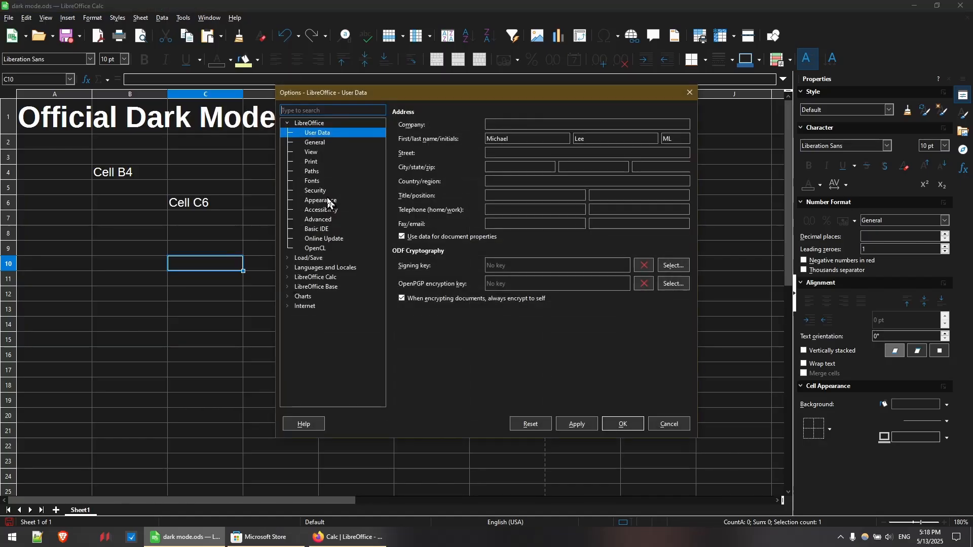
{"action": "left_click", "coordinate": [321, 200]}
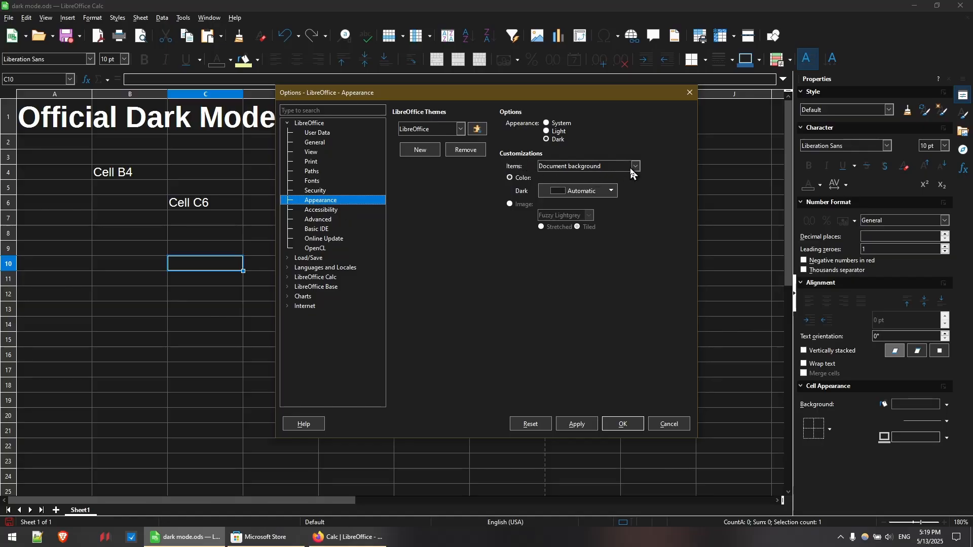
{"action": "left_click", "coordinate": [634, 166]}
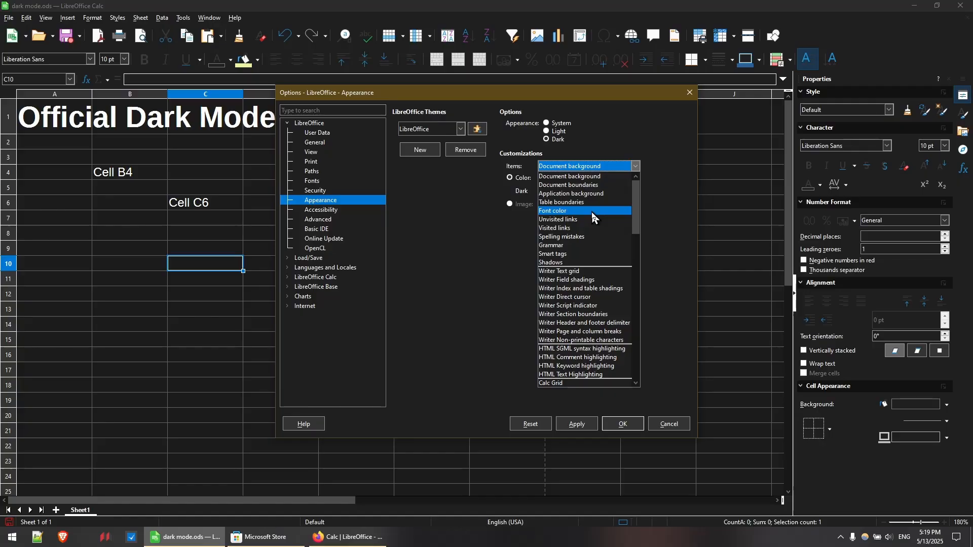
{"action": "mouse_move", "coordinate": [605, 222]}
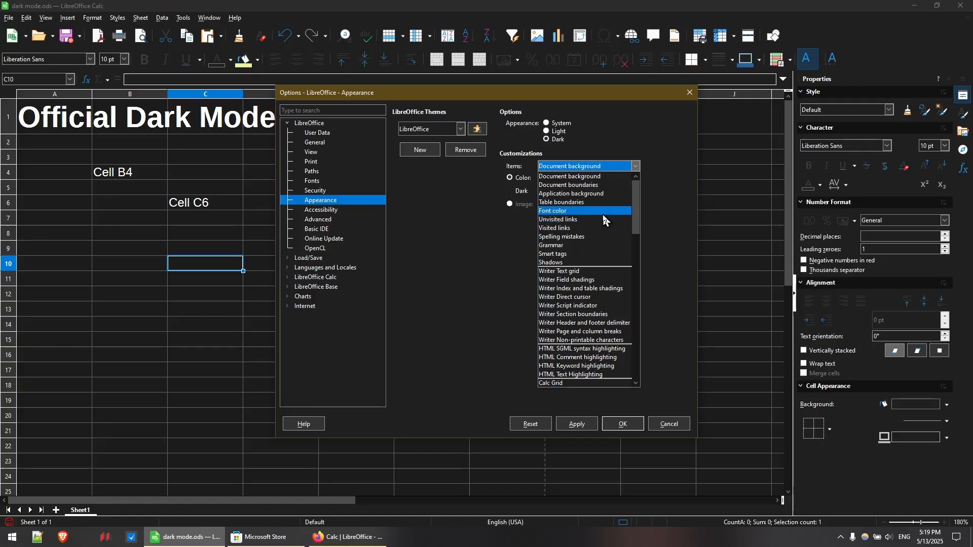
{"action": "scroll", "scroll_direction": "down", "scroll_amount": 3}
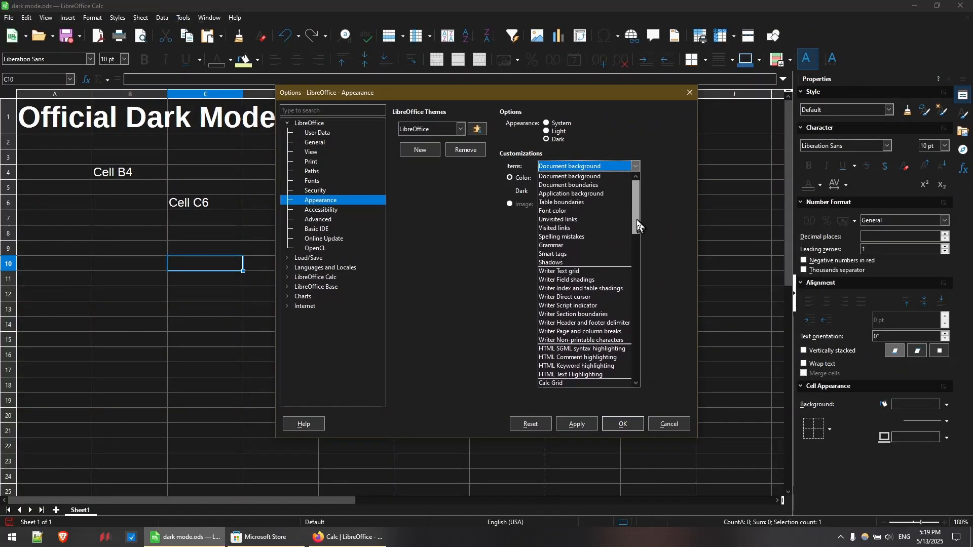
{"action": "left_click", "coordinate": [552, 211]}
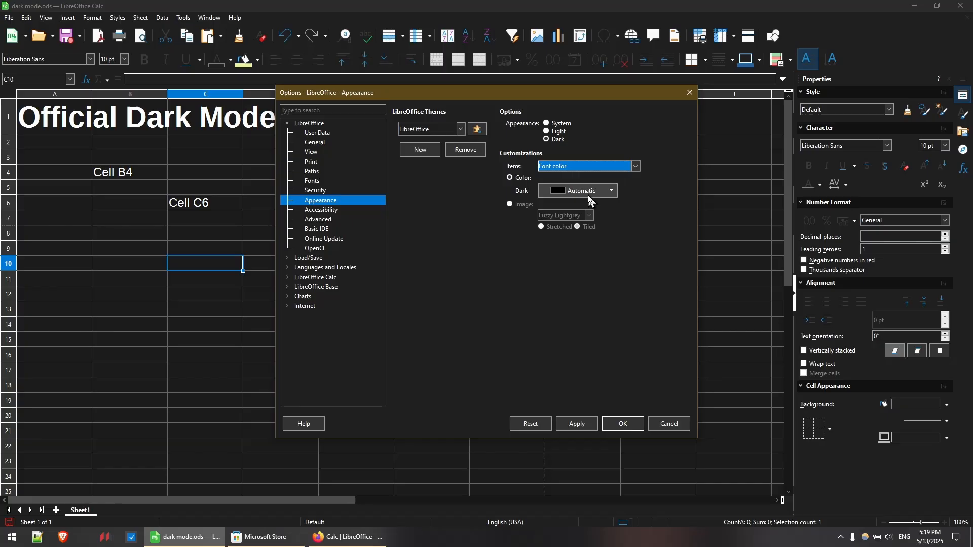
{"action": "mouse_move", "coordinate": [612, 194]}
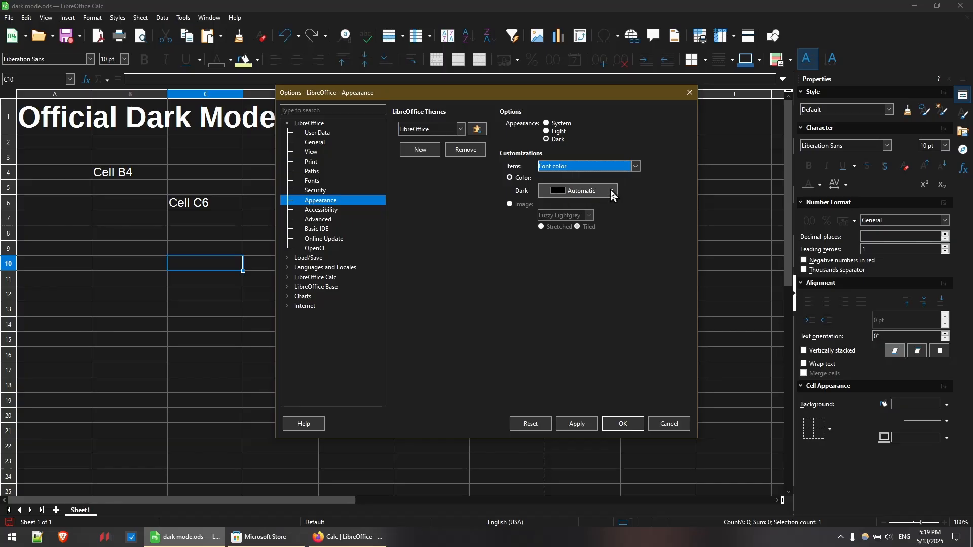
- Set the dark-mode font colour to Gold from the Standard palette and confirm
{"action": "left_click", "coordinate": [611, 191]}
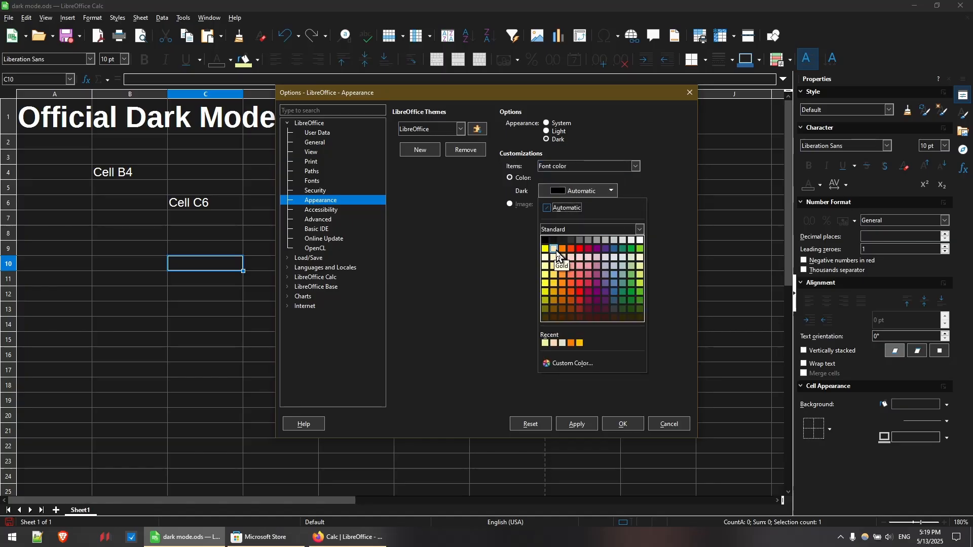
{"action": "left_click", "coordinate": [559, 248]}
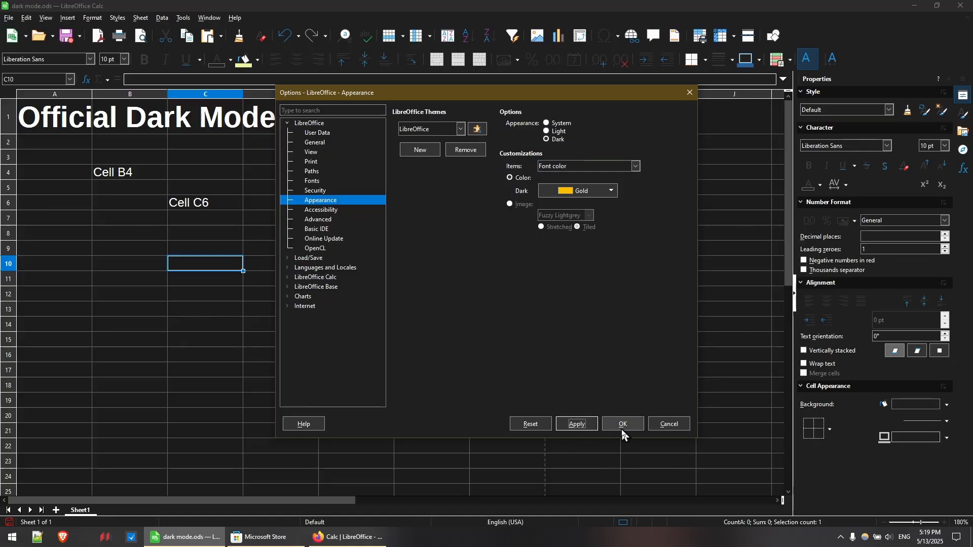
{"action": "left_click", "coordinate": [622, 423]}
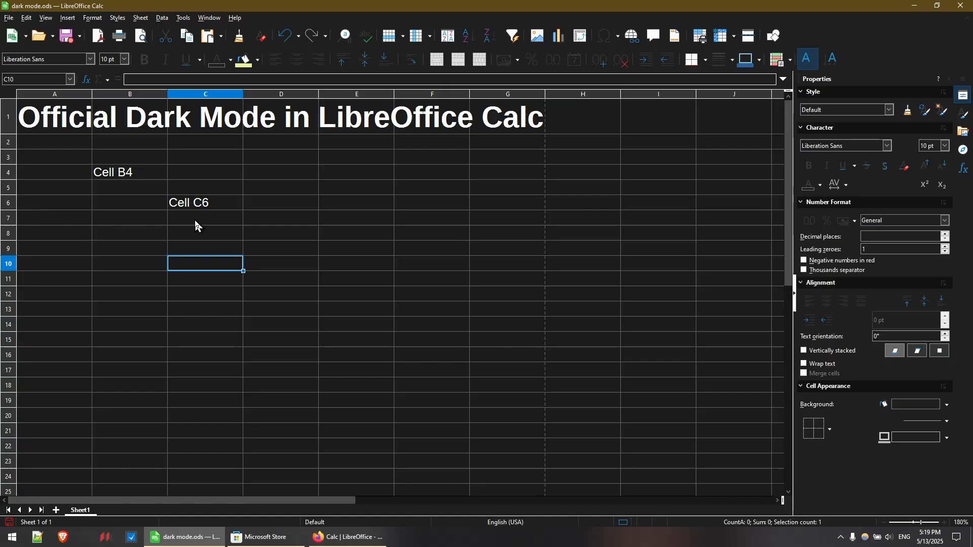
- Enter 'Cell C10' in cell C10 and select that cell
{"action": "type", "text": "Cell C10"}
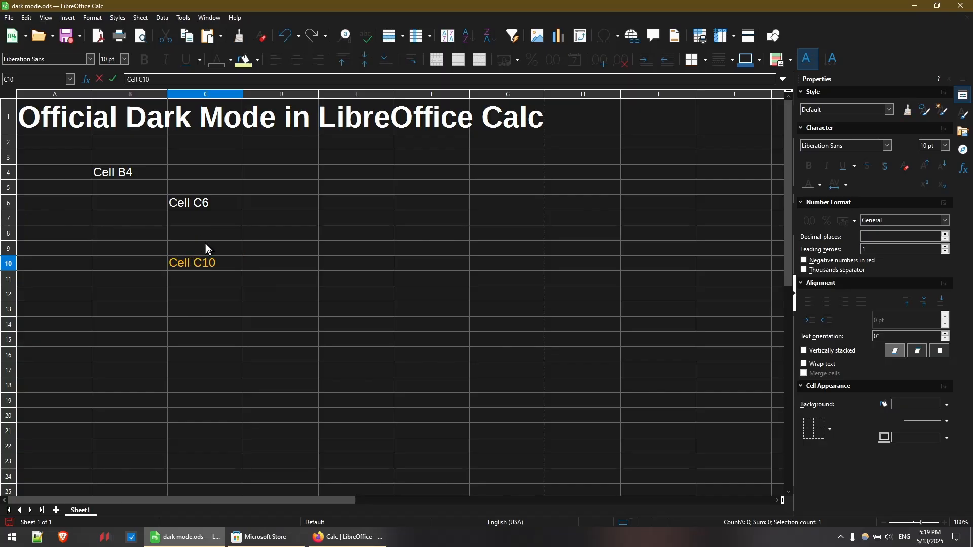
{"action": "mouse_move", "coordinate": [201, 280]}
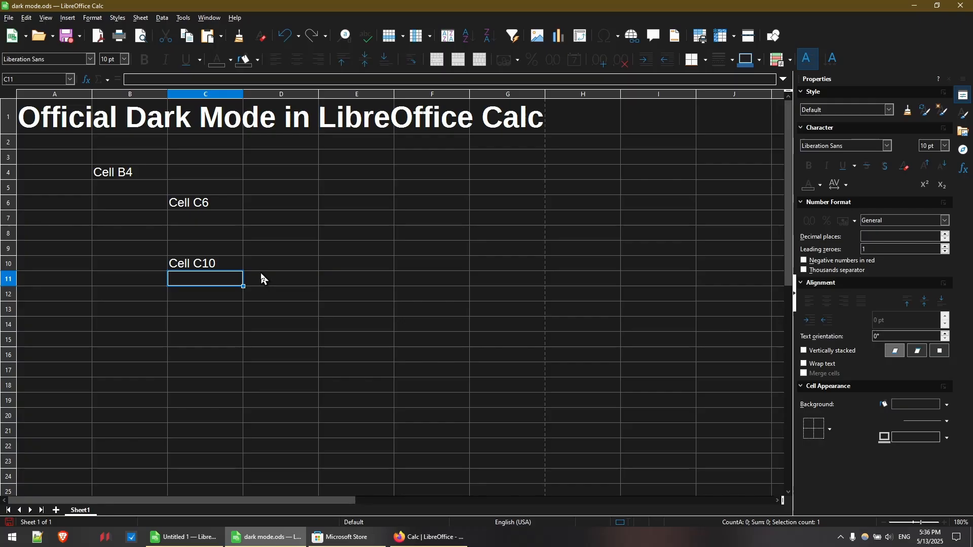
{"action": "left_click", "coordinate": [205, 263]}
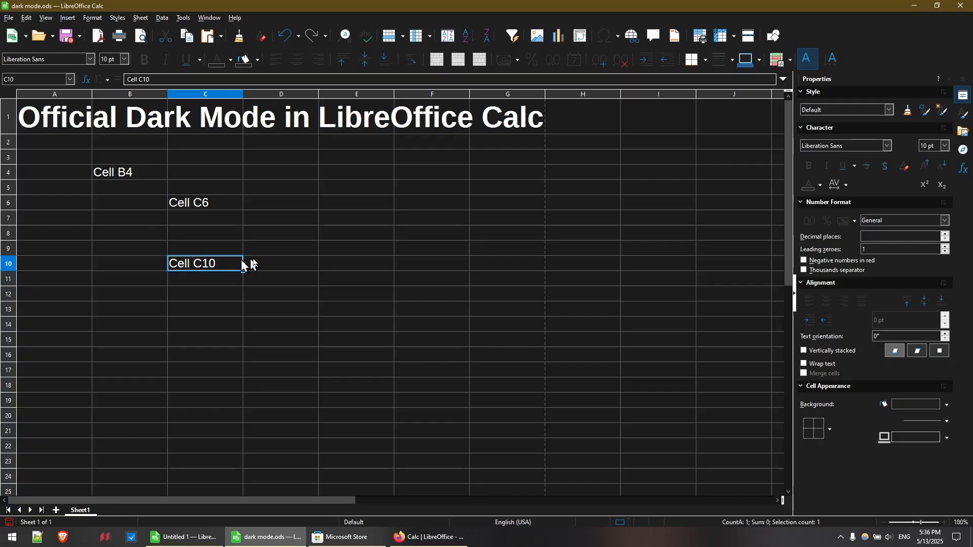
{"action": "mouse_move", "coordinate": [259, 168]}
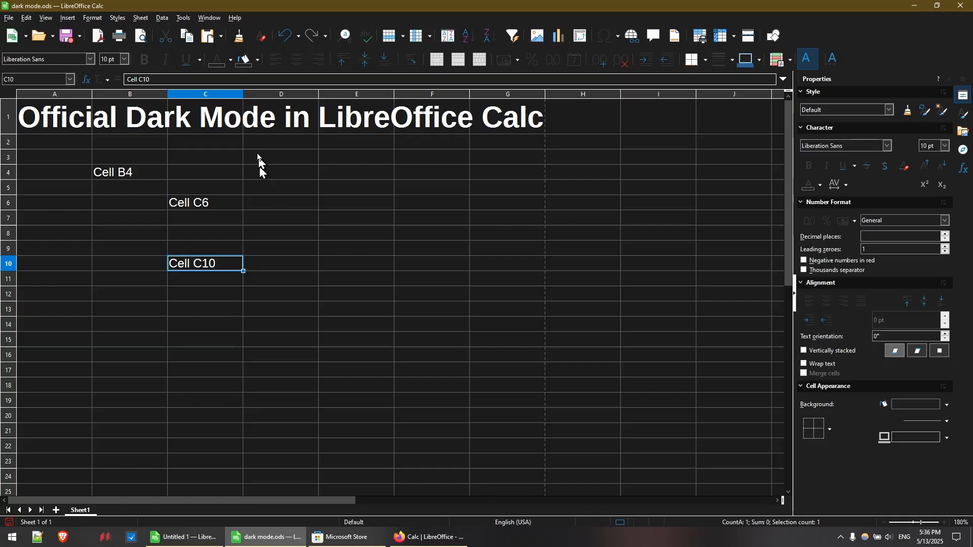
{"action": "mouse_move", "coordinate": [215, 60]}
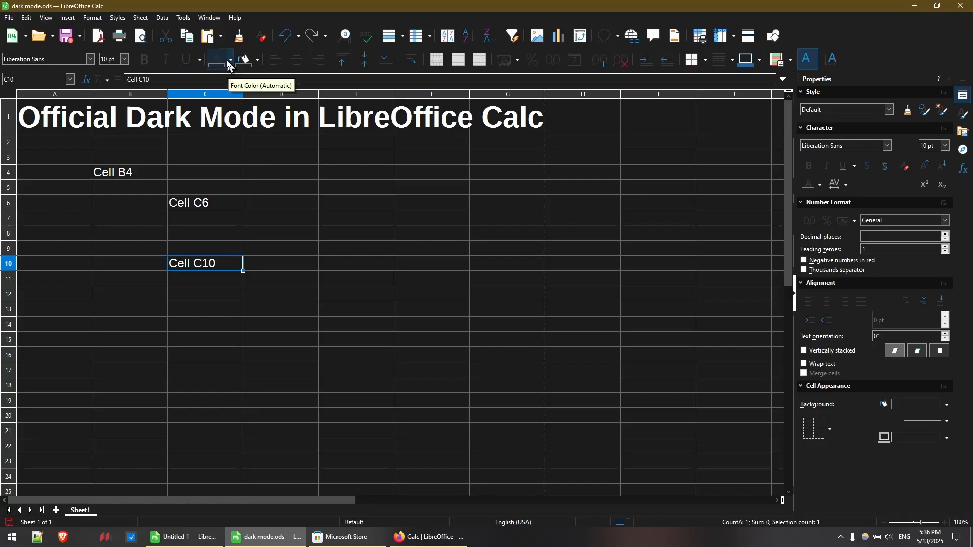
- Colour the C10 text Lime, then apply Lime font colour to the entire sheet
{"action": "left_click", "coordinate": [231, 60]}
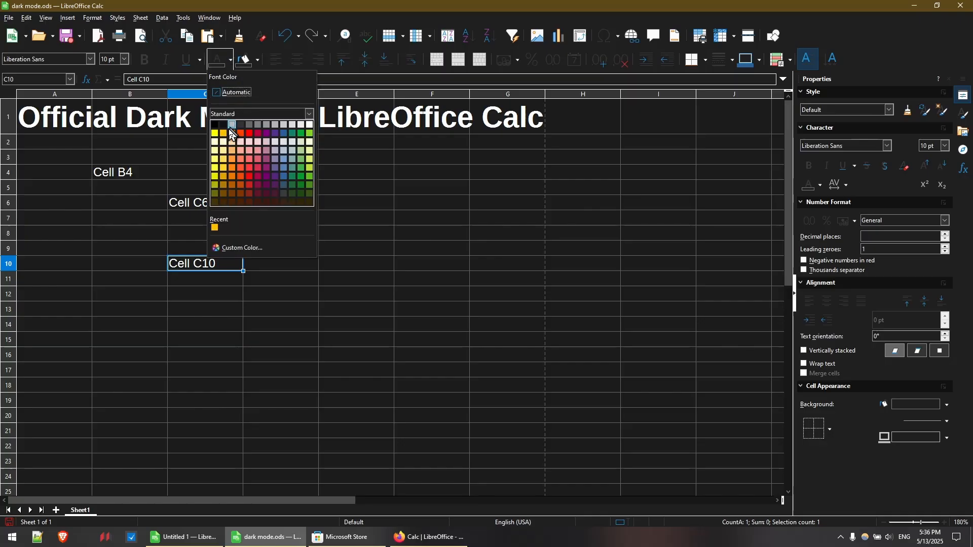
{"action": "mouse_move", "coordinate": [241, 136]}
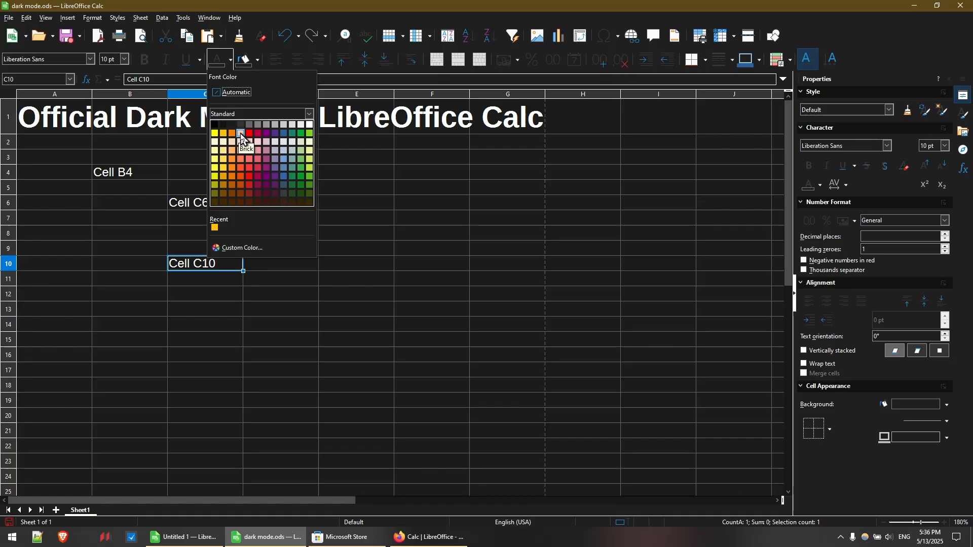
{"action": "mouse_move", "coordinate": [307, 134]}
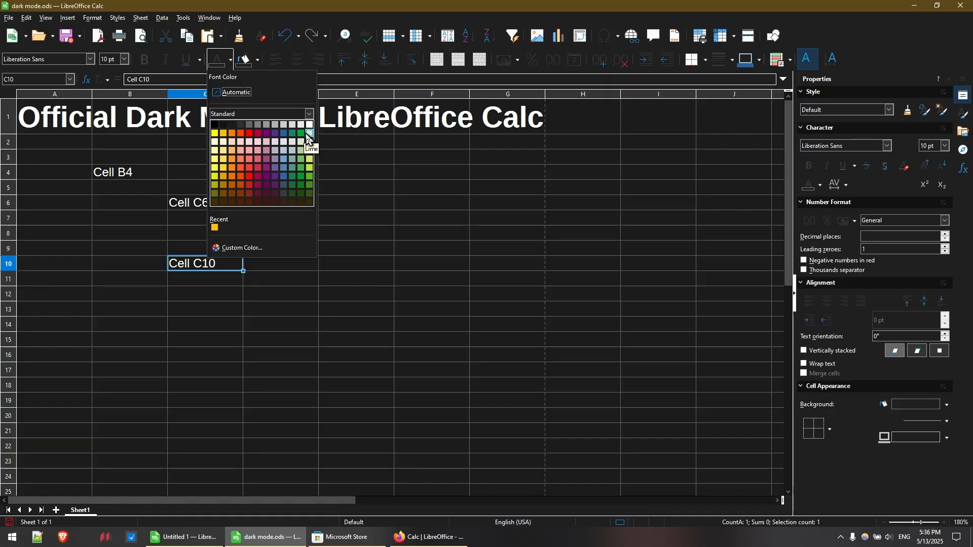
{"action": "left_click", "coordinate": [307, 133]}
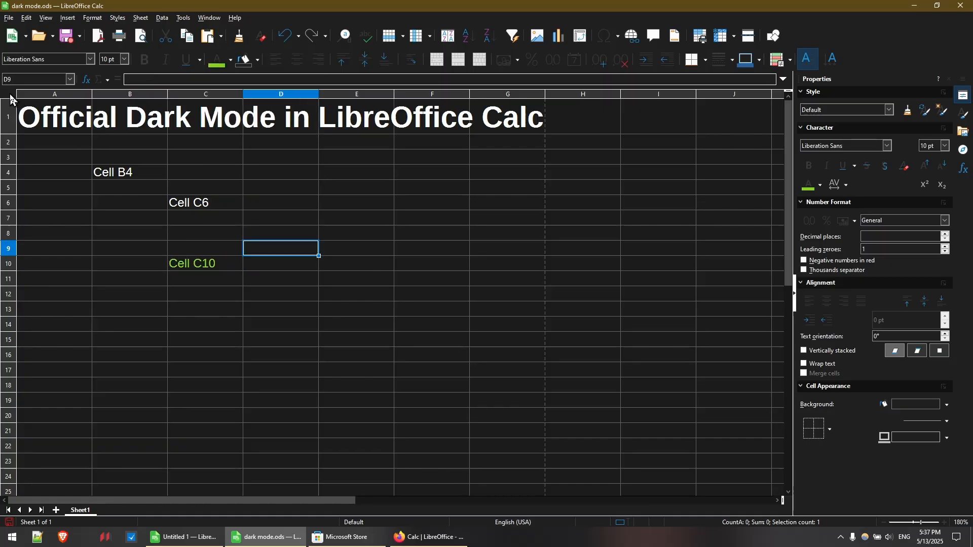
{"action": "left_click", "coordinate": [9, 94]}
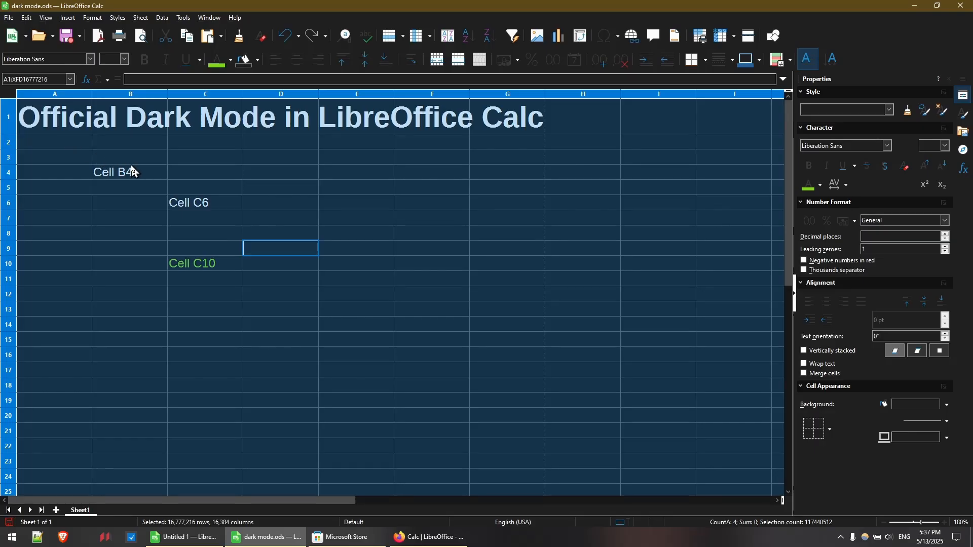
{"action": "mouse_move", "coordinate": [111, 161]}
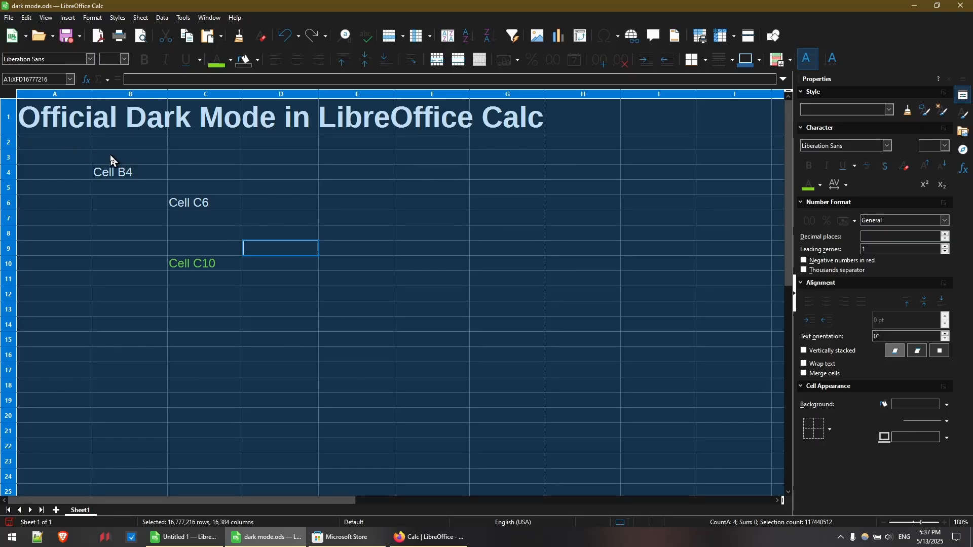
{"action": "mouse_move", "coordinate": [216, 59]}
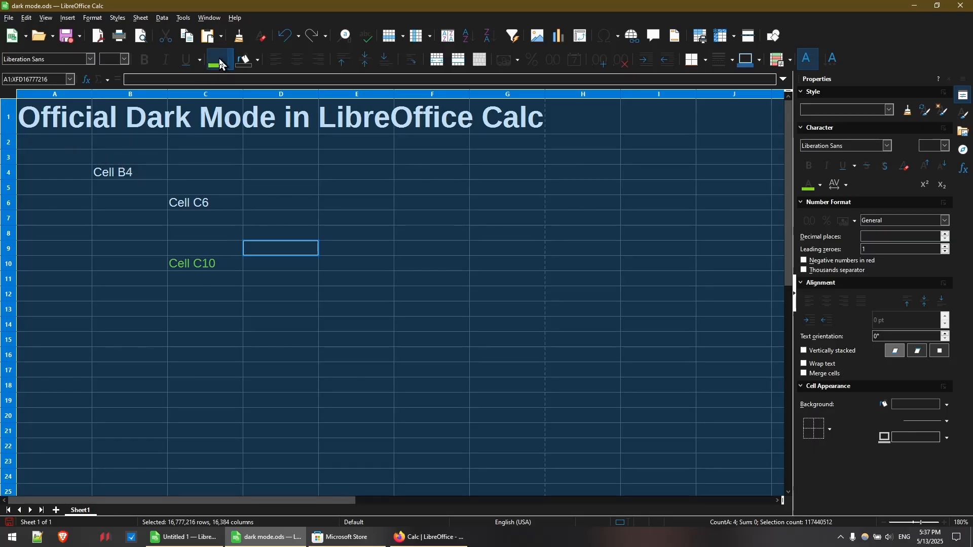
{"action": "left_click", "coordinate": [280, 217]}
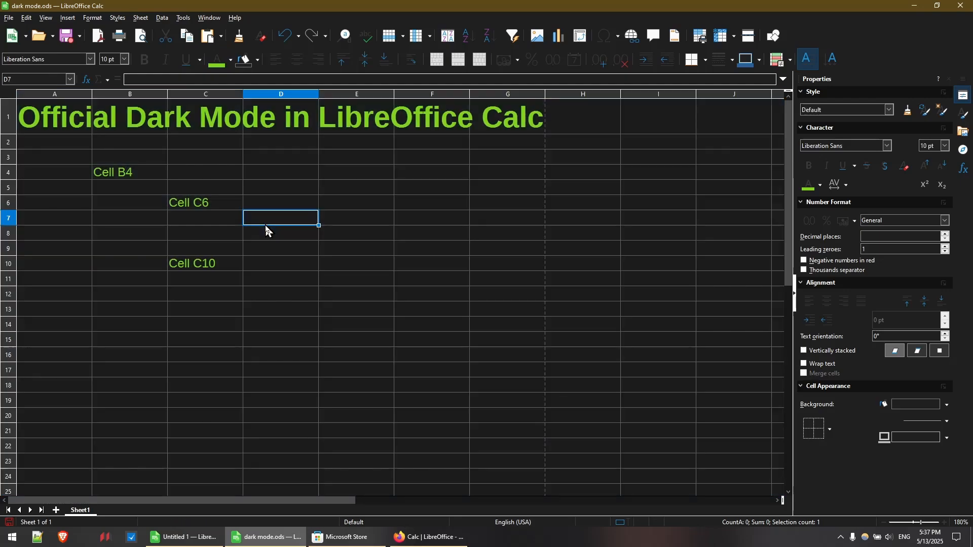
{"action": "mouse_move", "coordinate": [293, 323]}
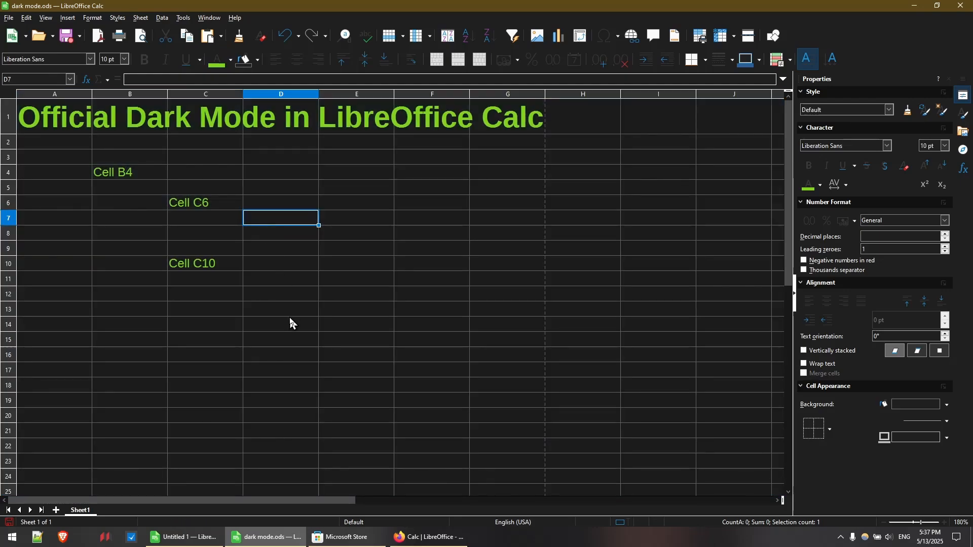
{"action": "mouse_move", "coordinate": [279, 356]}
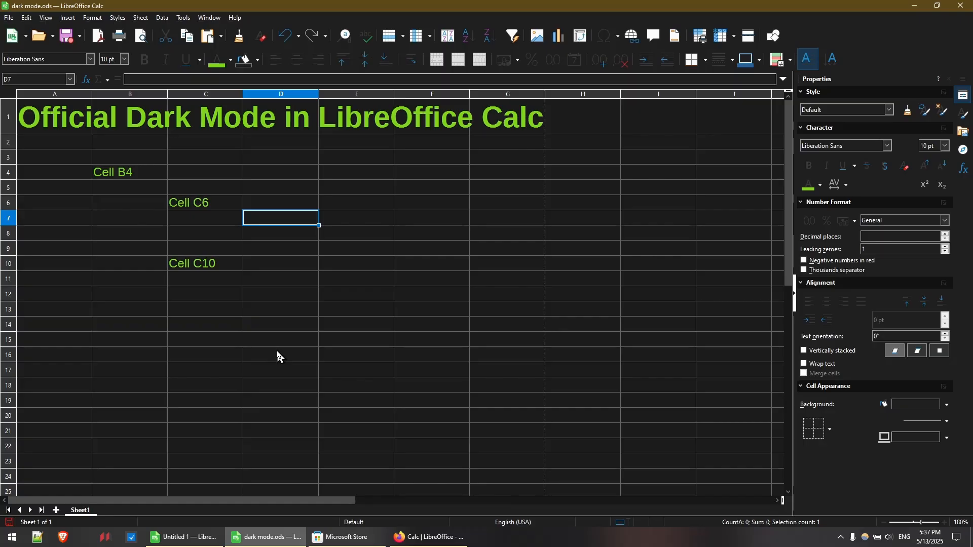
{"action": "mouse_move", "coordinate": [138, 206]}
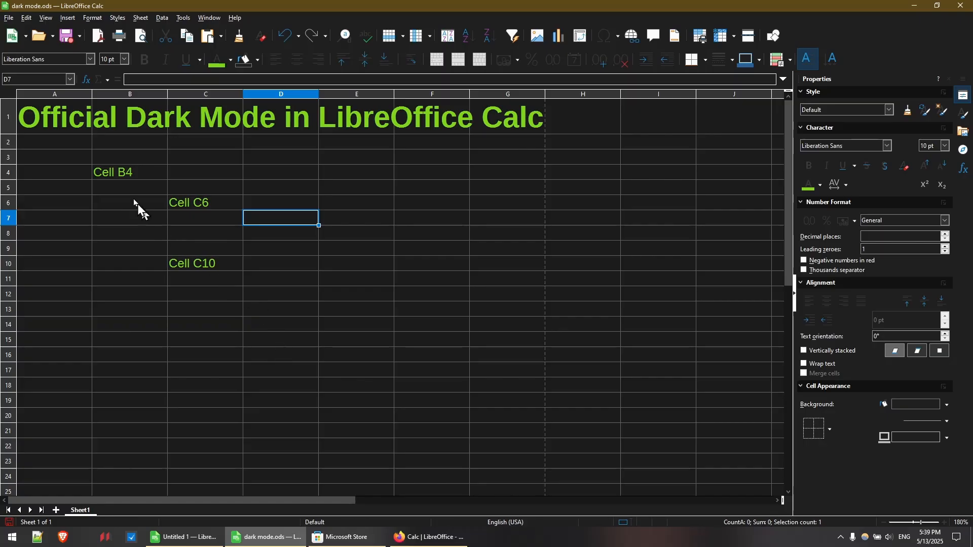
- Reset the whole sheet's font colour to Automatic so all text shows white again
{"action": "left_click", "coordinate": [8, 94]}
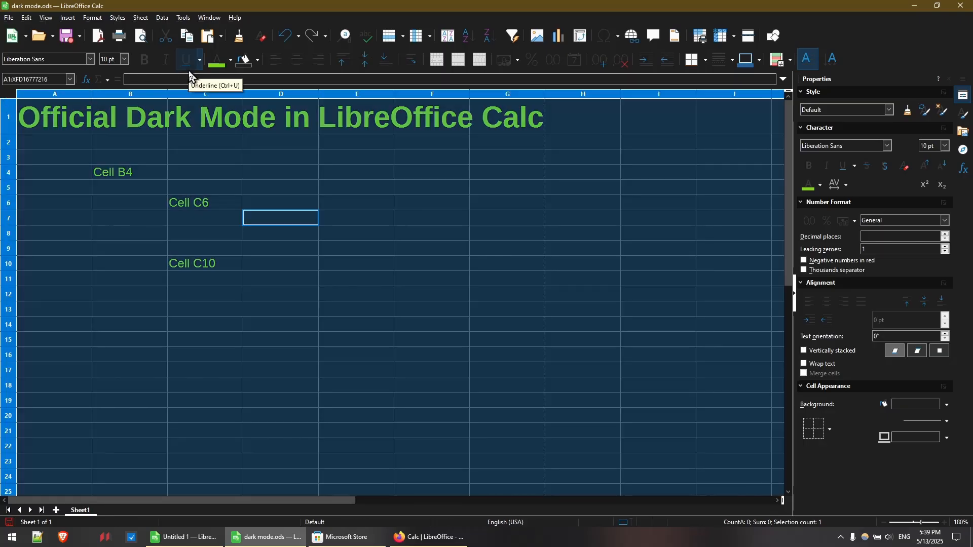
{"action": "left_click", "coordinate": [228, 61]}
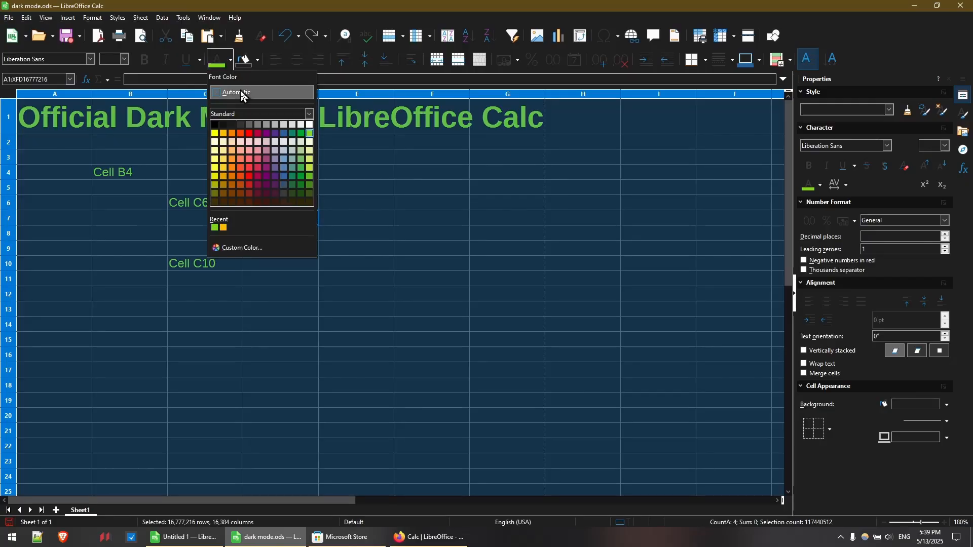
{"action": "left_click", "coordinate": [234, 92]}
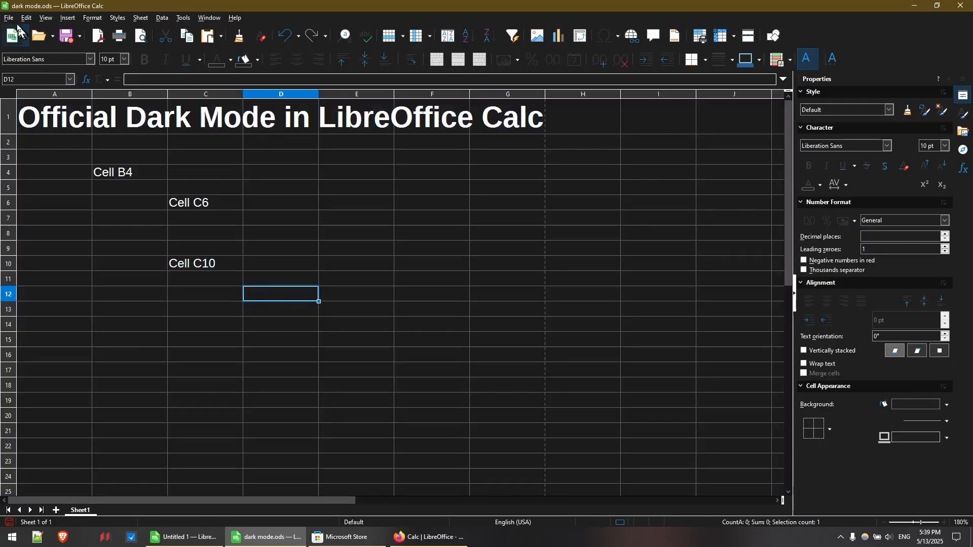
{"action": "left_click", "coordinate": [9, 17]}
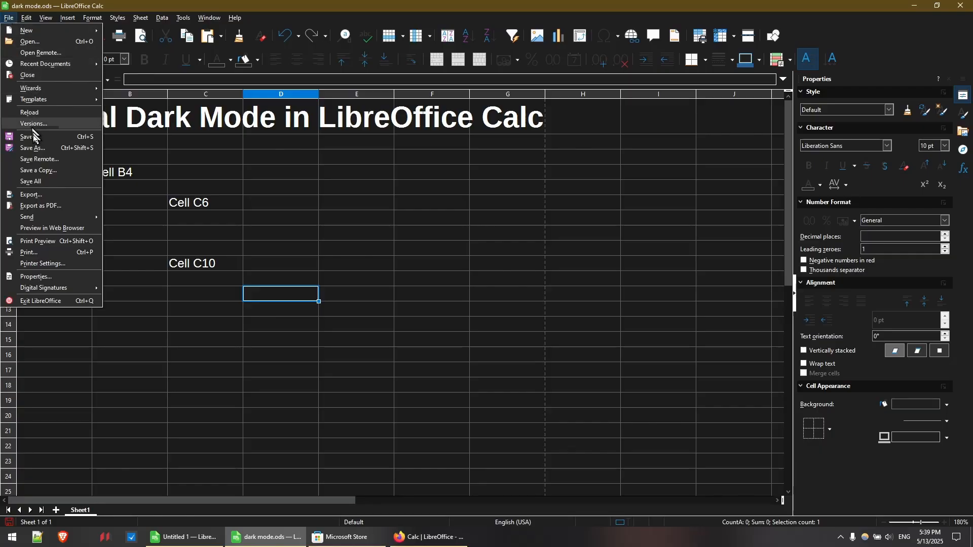
{"action": "left_click", "coordinate": [37, 243]}
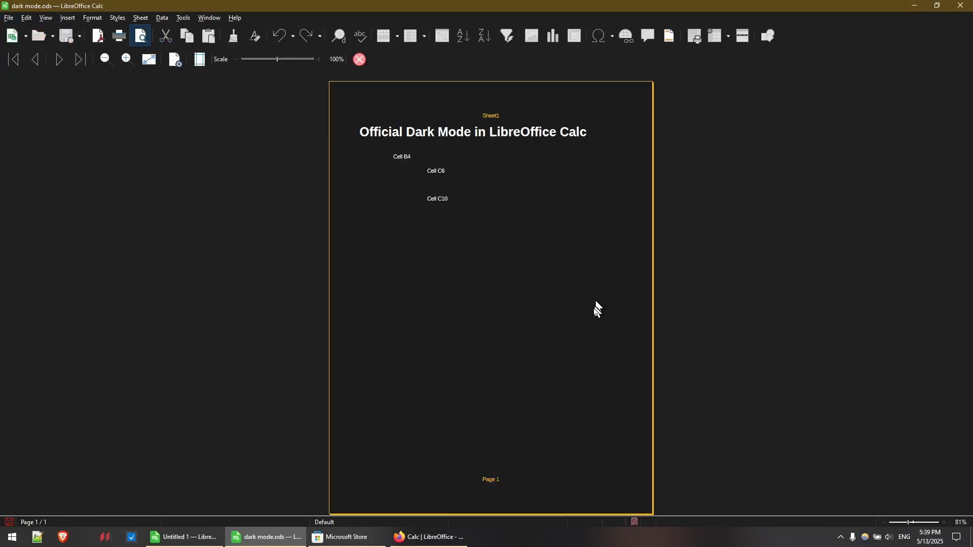
{"action": "mouse_move", "coordinate": [490, 197]}
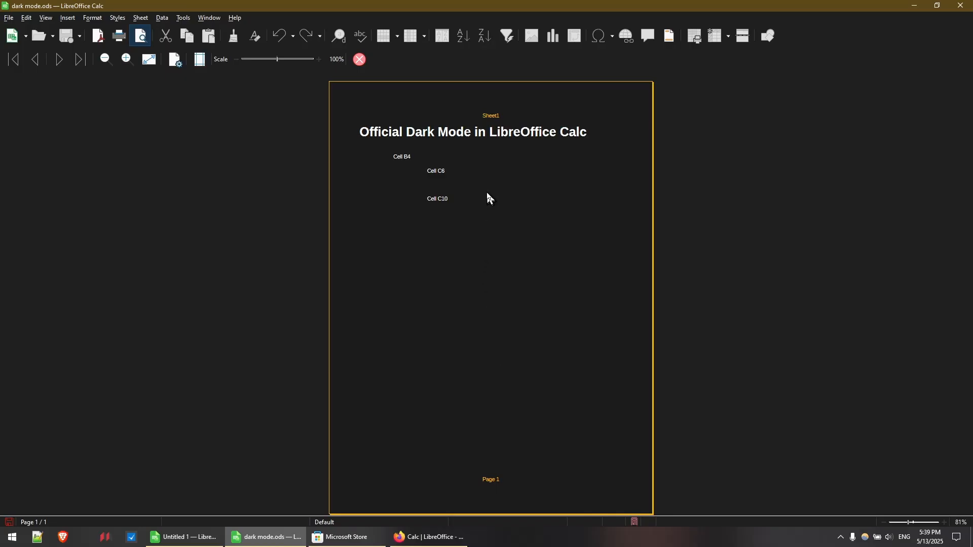
{"action": "mouse_move", "coordinate": [477, 187]}
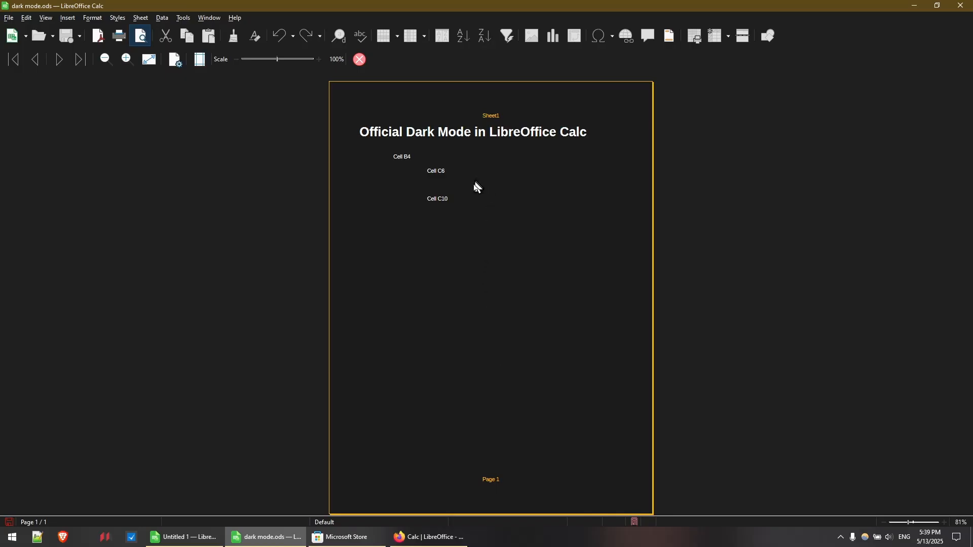
{"action": "mouse_move", "coordinate": [401, 265]}
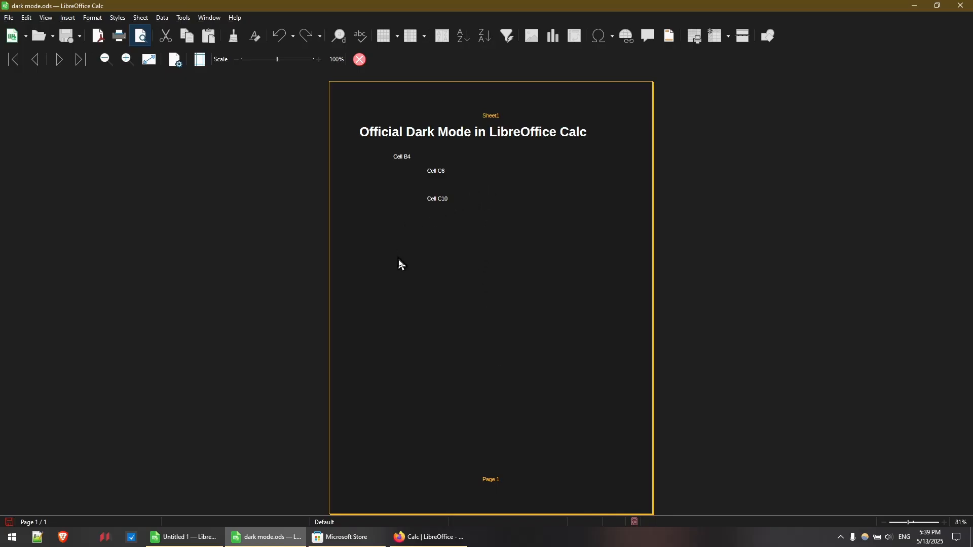
{"action": "mouse_move", "coordinate": [381, 257]}
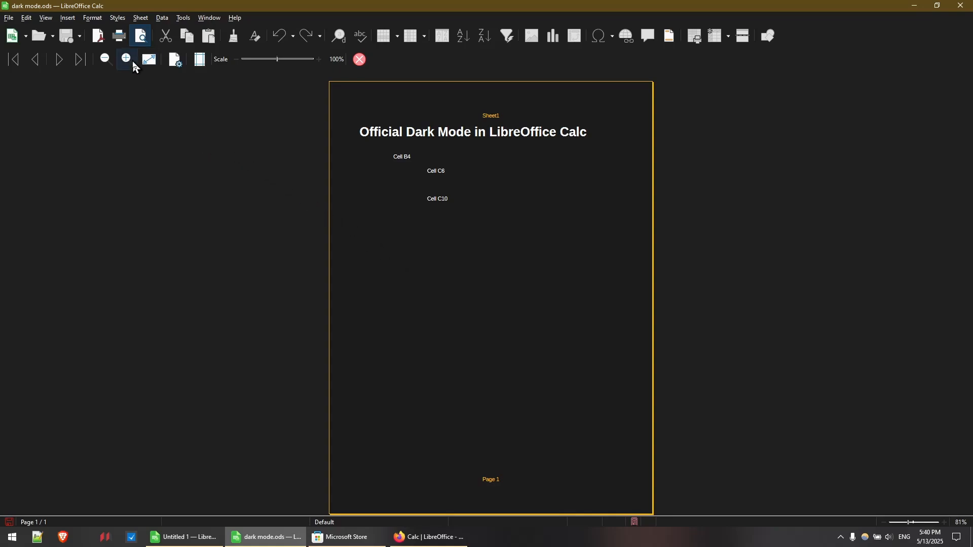
{"action": "mouse_move", "coordinate": [118, 36]}
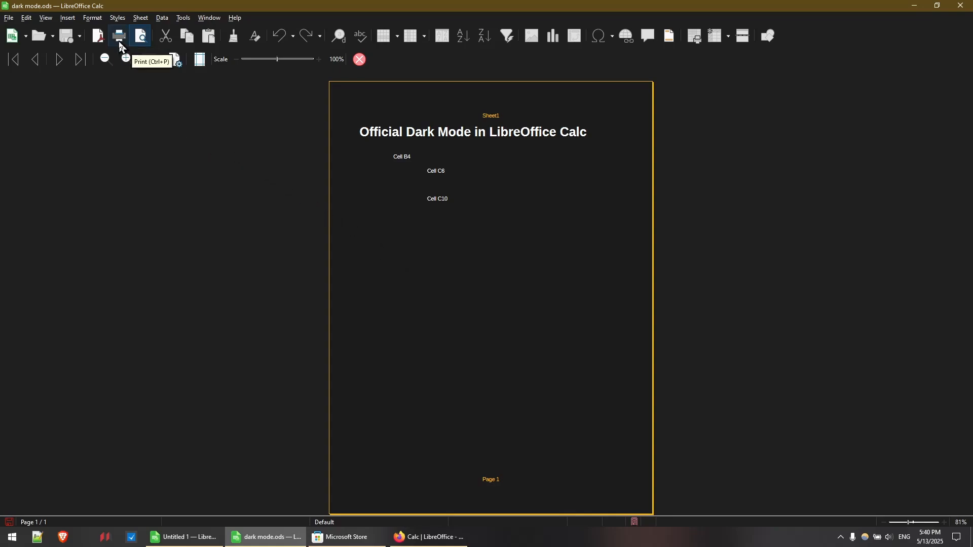
{"action": "left_click", "coordinate": [117, 35]}
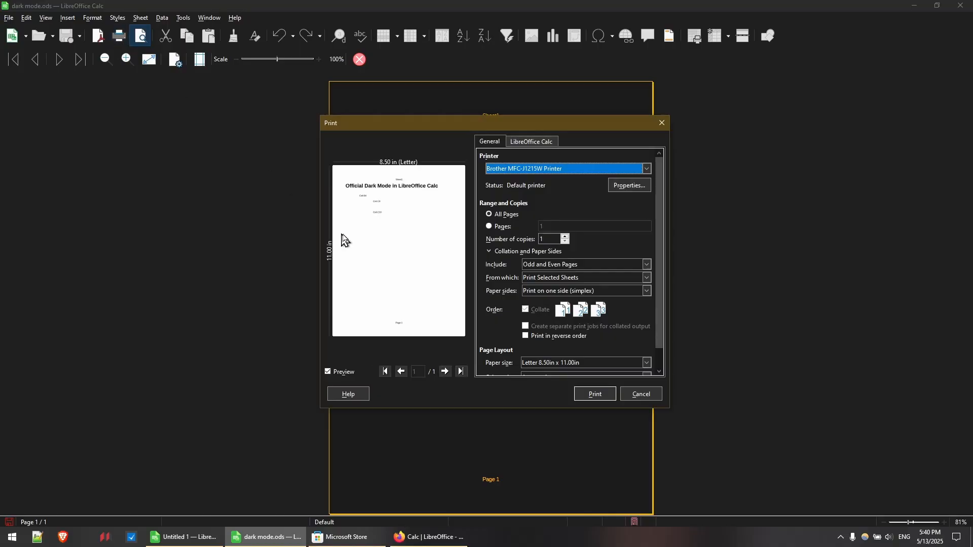
{"action": "mouse_move", "coordinate": [422, 224]}
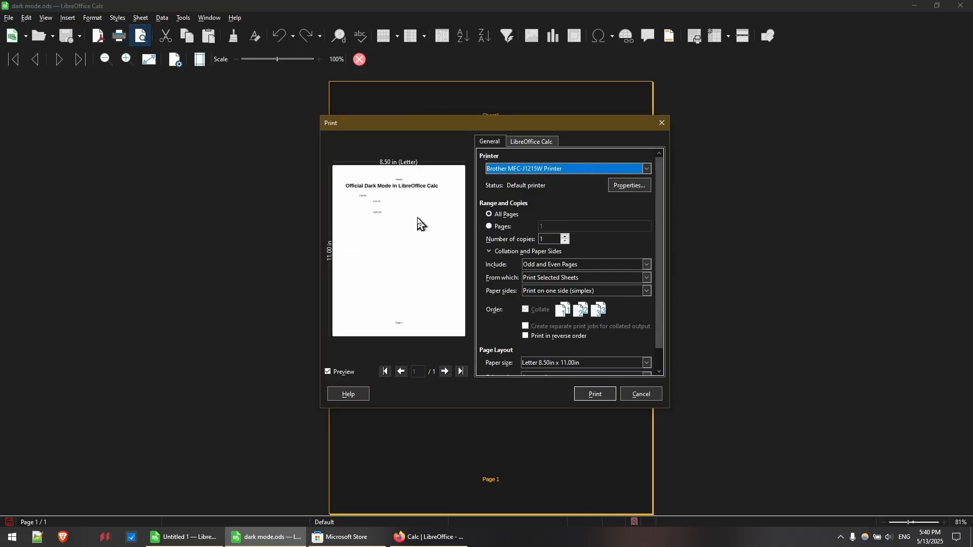
{"action": "mouse_move", "coordinate": [414, 199]}
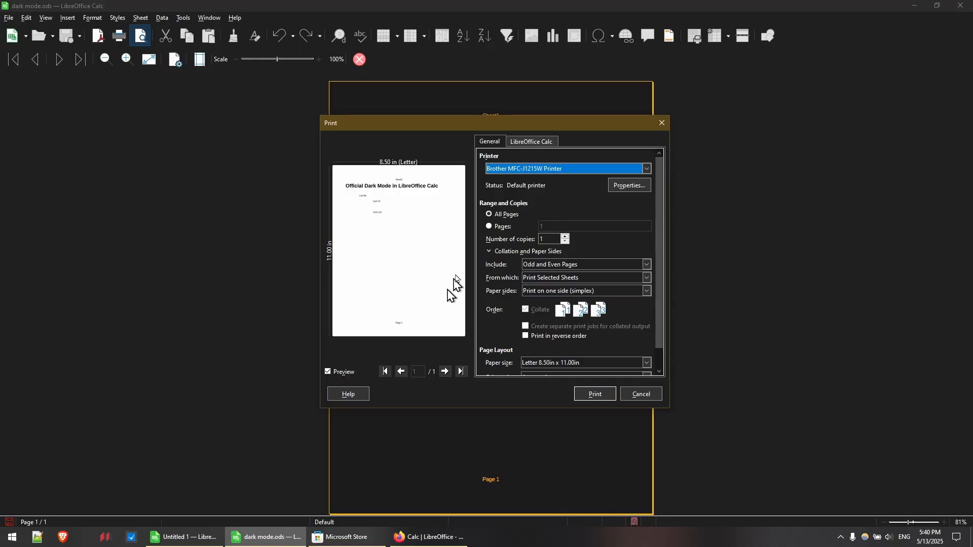
{"action": "mouse_move", "coordinate": [423, 251]}
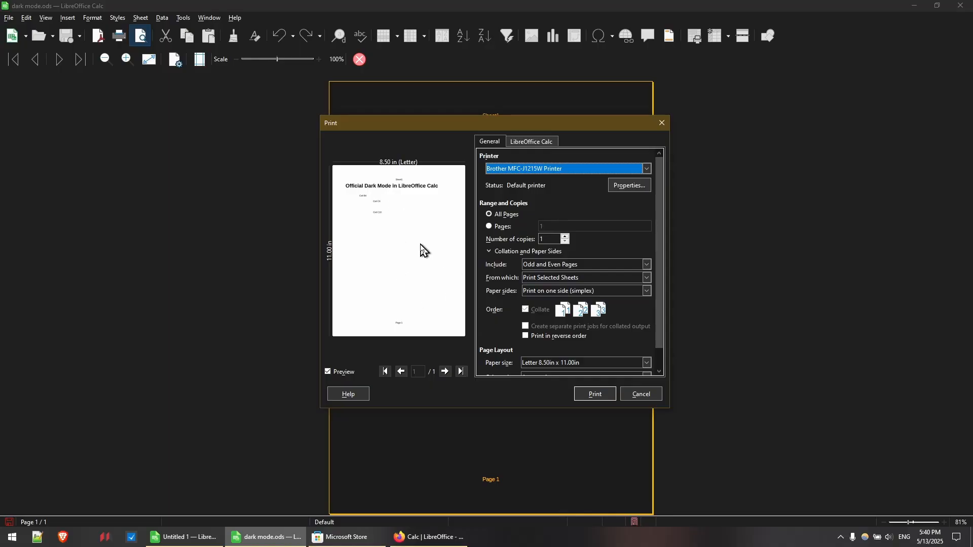
{"action": "mouse_move", "coordinate": [415, 213]}
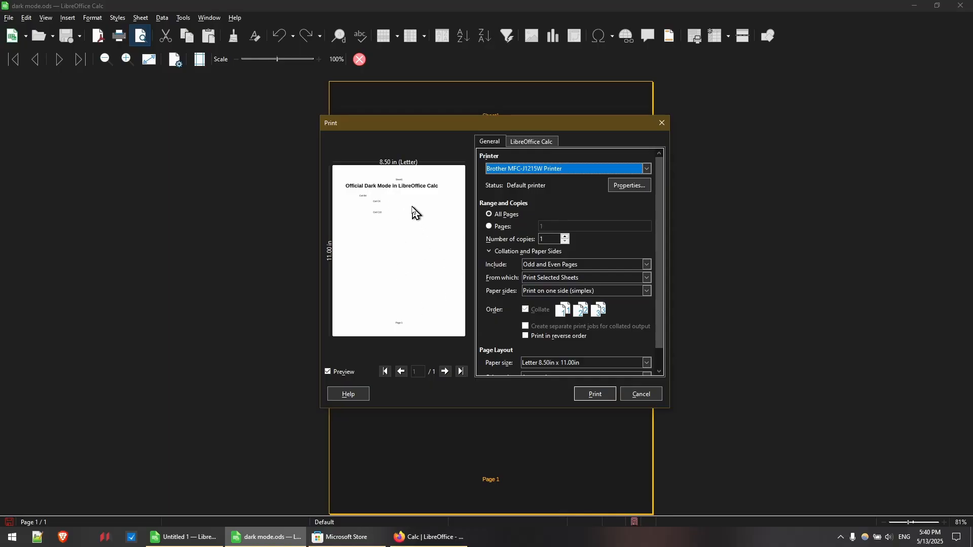
{"action": "mouse_move", "coordinate": [415, 309]}
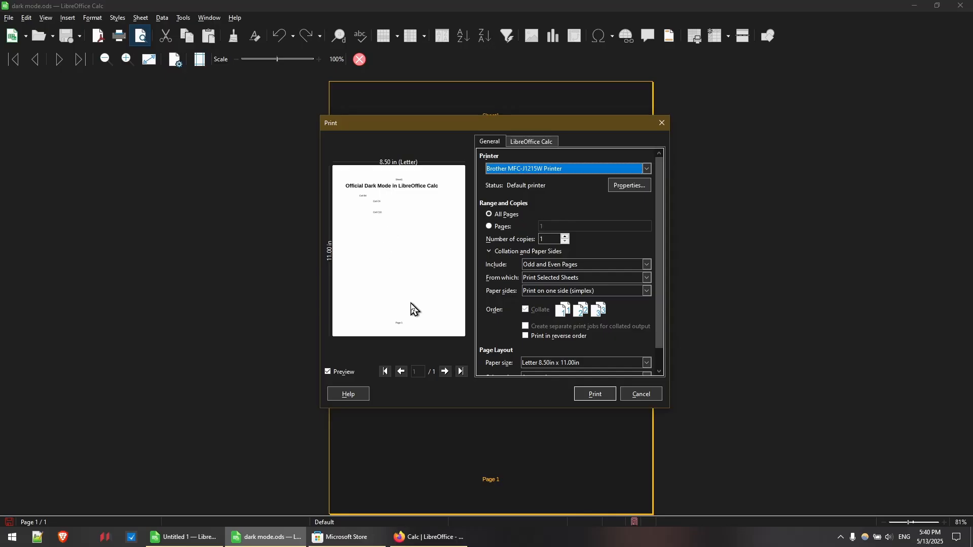
{"action": "left_click", "coordinate": [641, 397]}
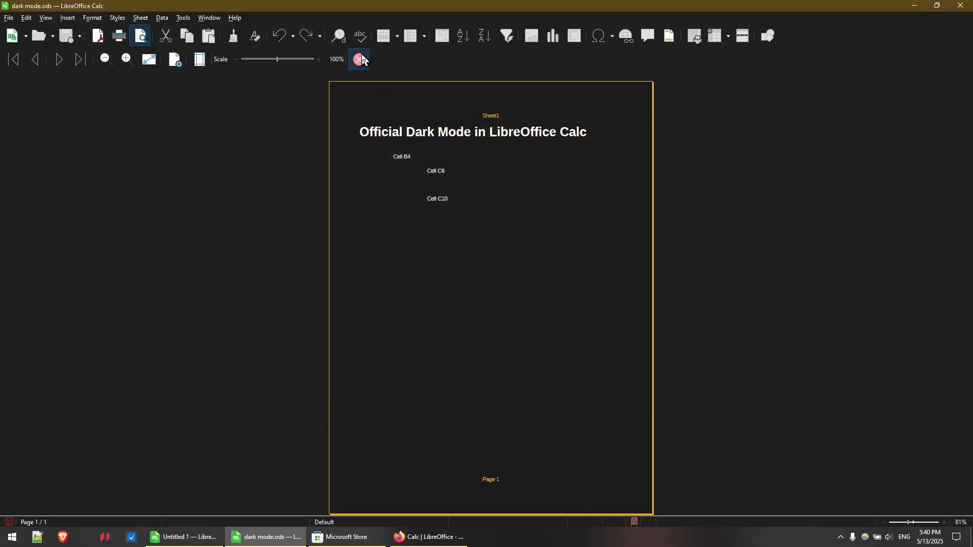
- Close the print preview and return to the dark-themed sheet
{"action": "left_click", "coordinate": [359, 59]}
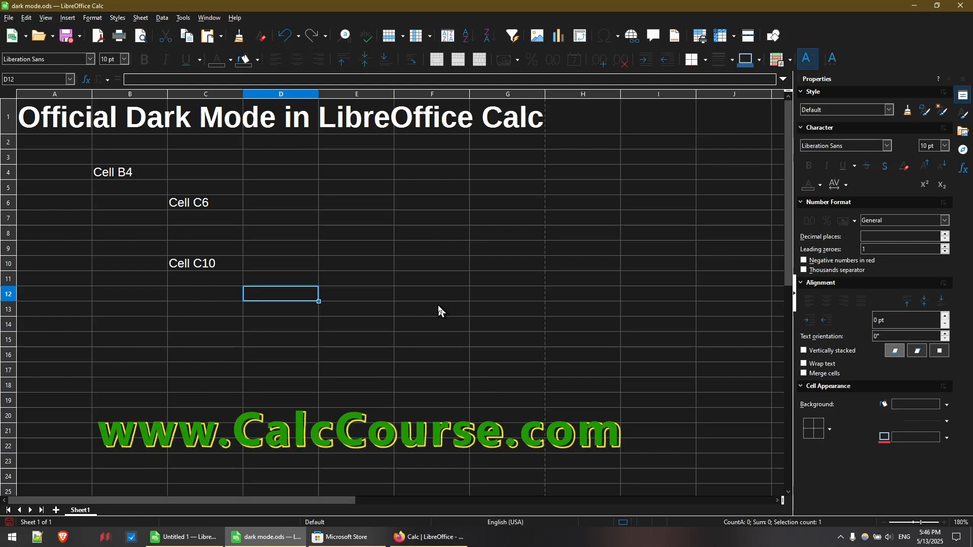
{"action": "mouse_move", "coordinate": [448, 313]}
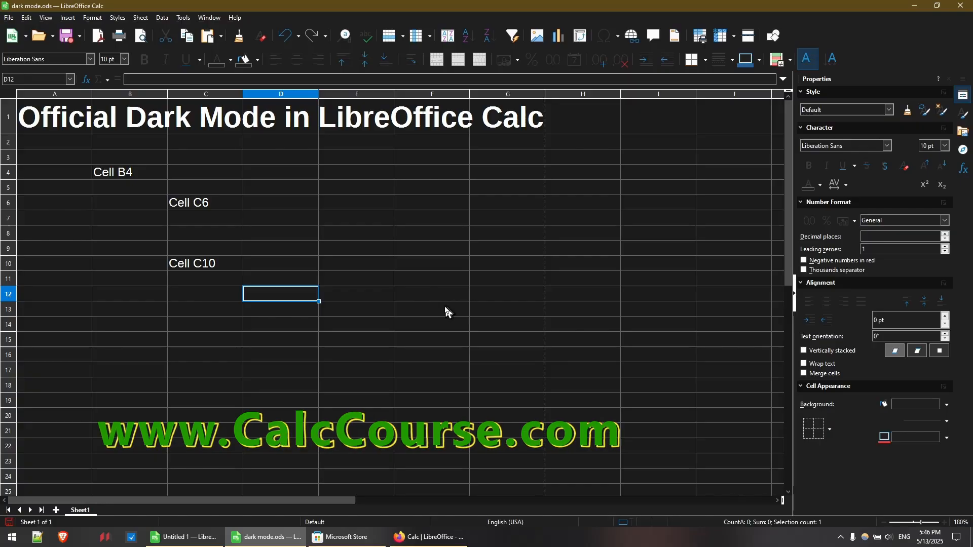
{"action": "mouse_move", "coordinate": [428, 309]}
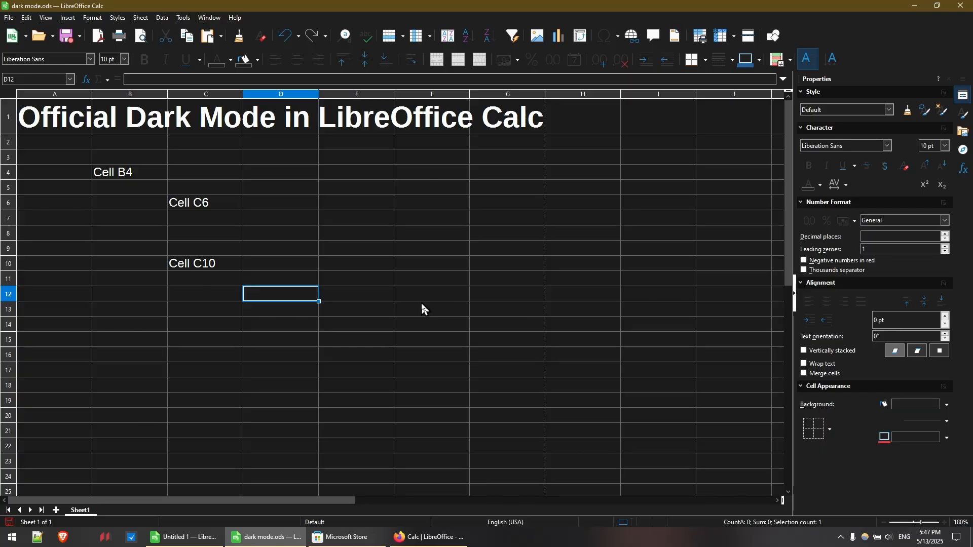
{"action": "mouse_move", "coordinate": [398, 299]}
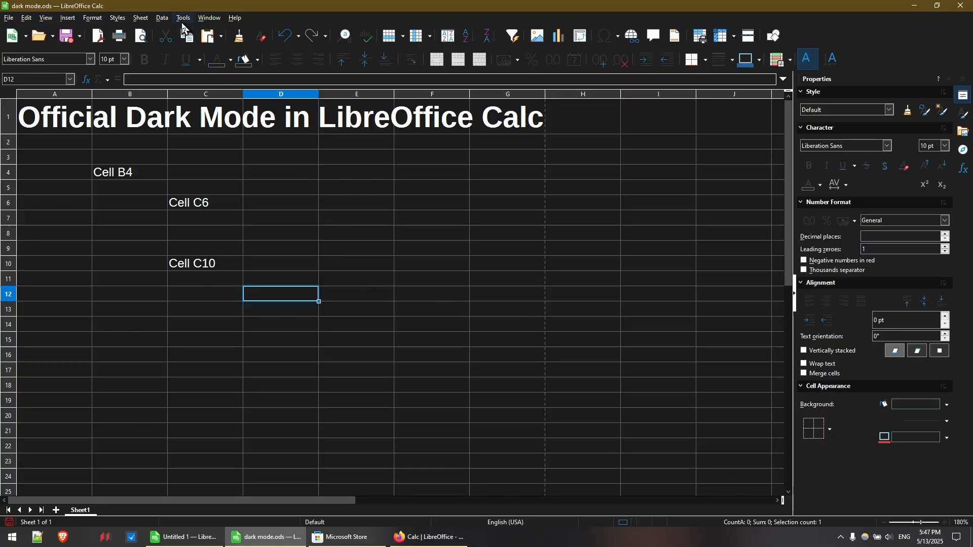
{"action": "left_click", "coordinate": [182, 18]}
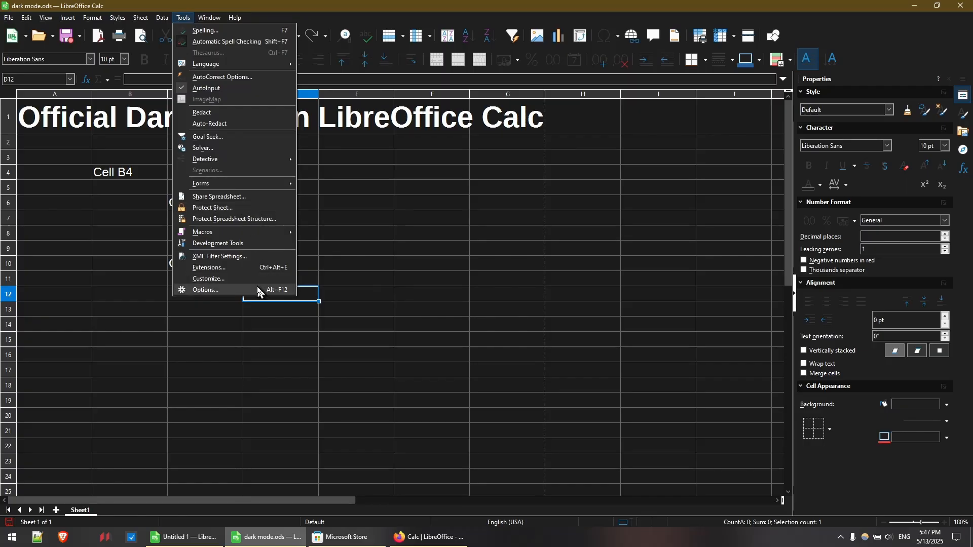
{"action": "left_click", "coordinate": [205, 290]}
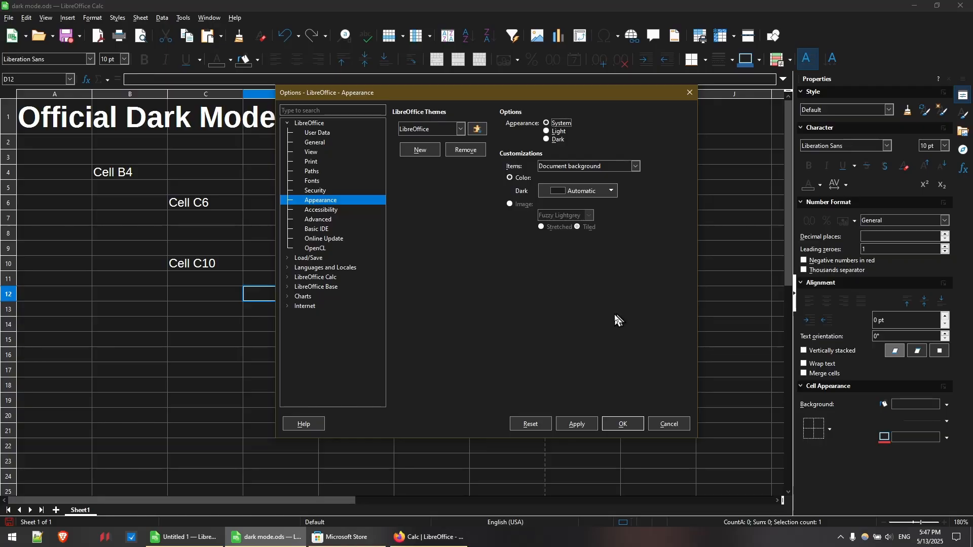
{"action": "left_click", "coordinate": [621, 428]}
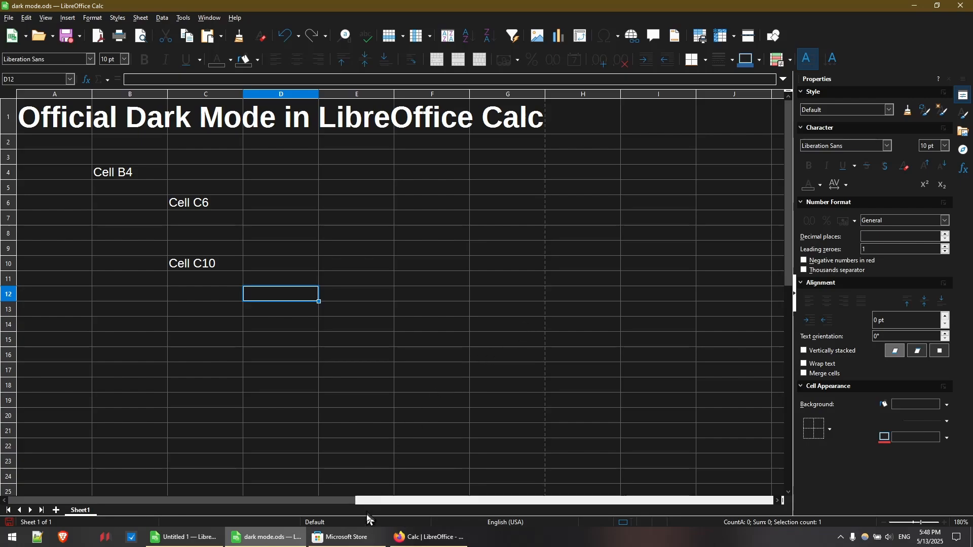
- Show f.lux from the Microsoft Store and its Effects menu with Use Dark mode at sunset checked
{"action": "left_click", "coordinate": [344, 537]}
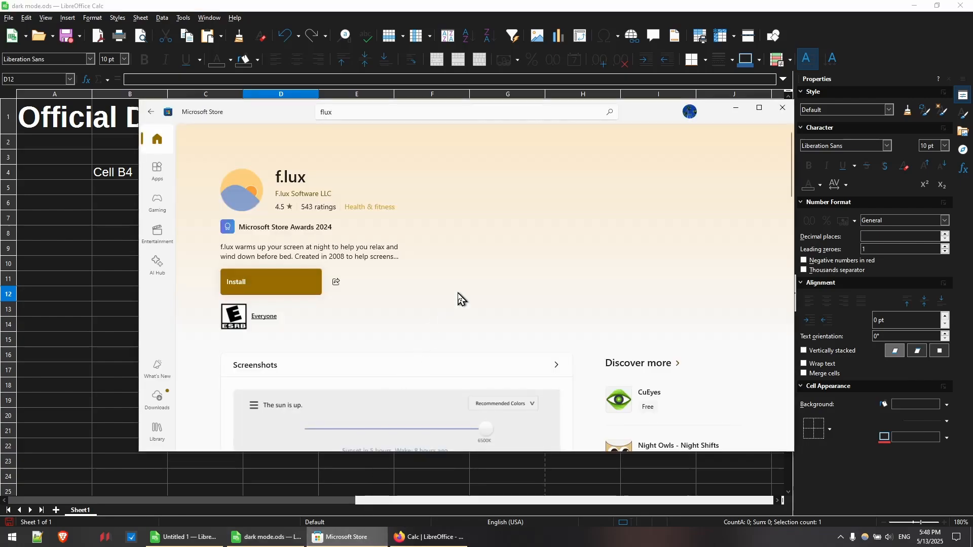
{"action": "mouse_move", "coordinate": [363, 232]}
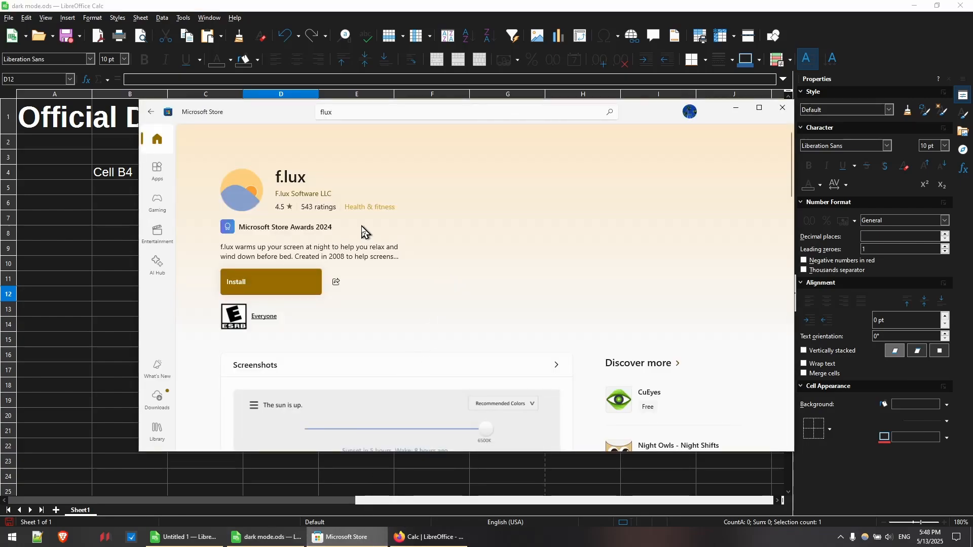
{"action": "mouse_move", "coordinate": [786, 420]}
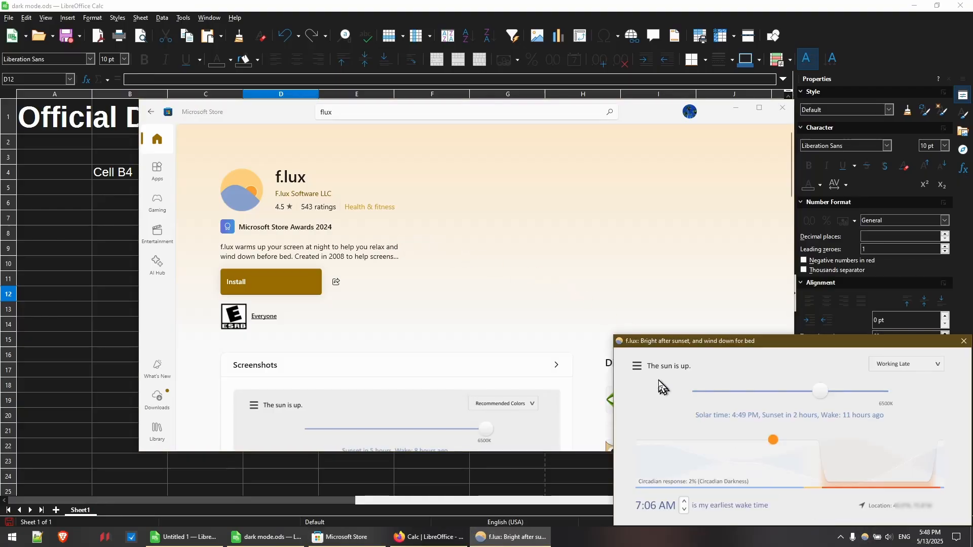
{"action": "left_click", "coordinate": [636, 366]}
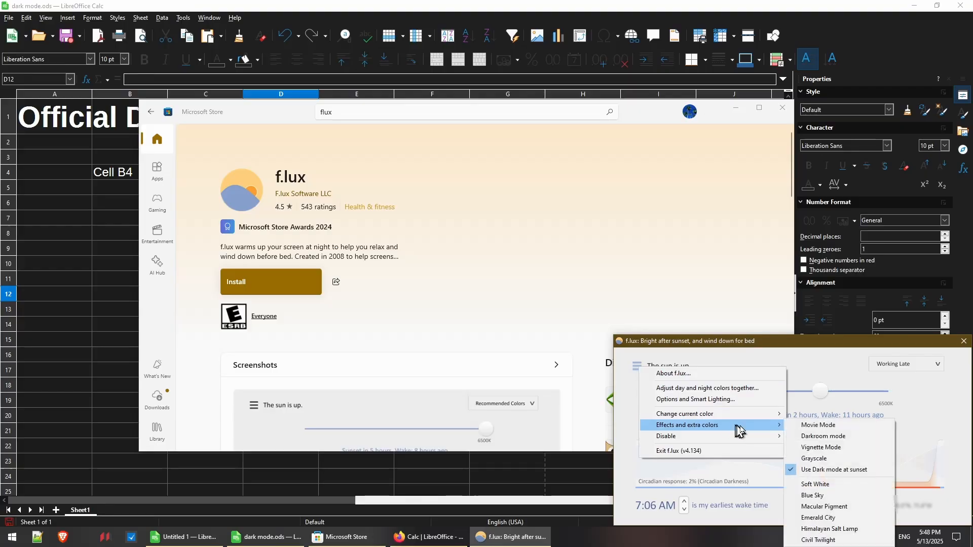
{"action": "mouse_move", "coordinate": [875, 476]}
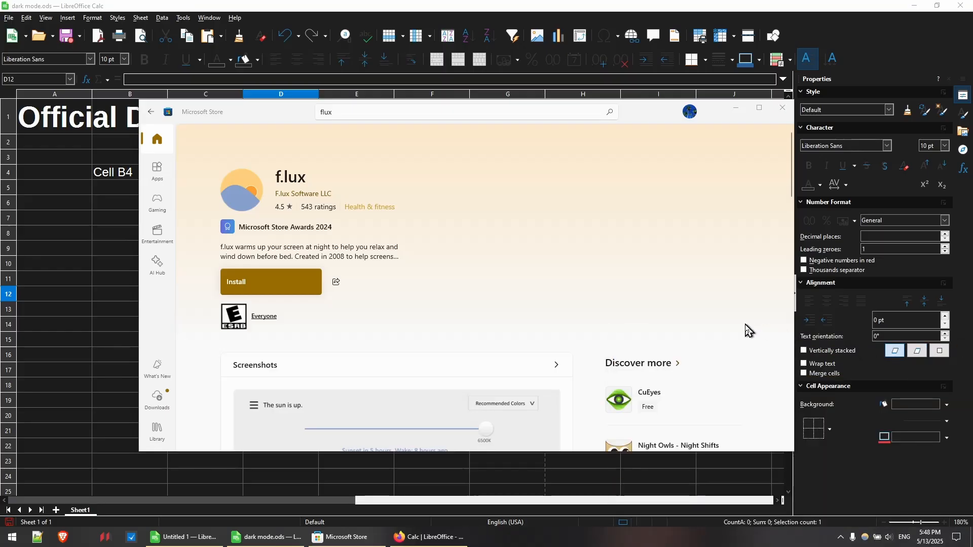
{"action": "mouse_move", "coordinate": [737, 329]}
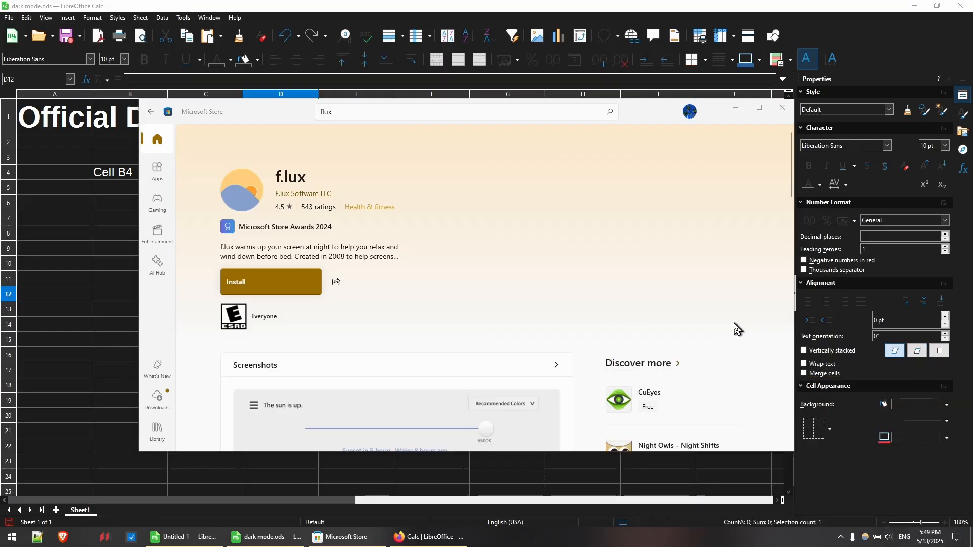
{"action": "mouse_move", "coordinate": [733, 328]}
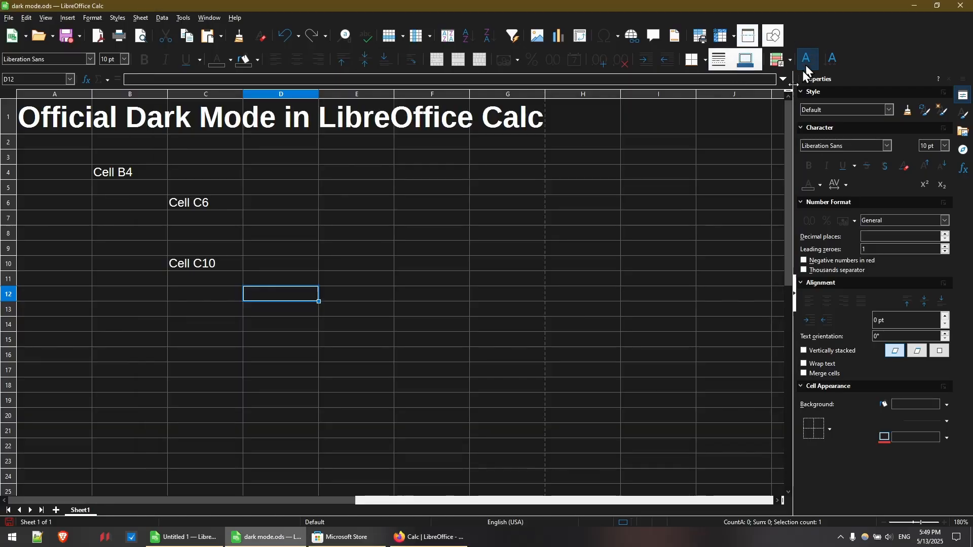
{"action": "mouse_move", "coordinate": [610, 359]}
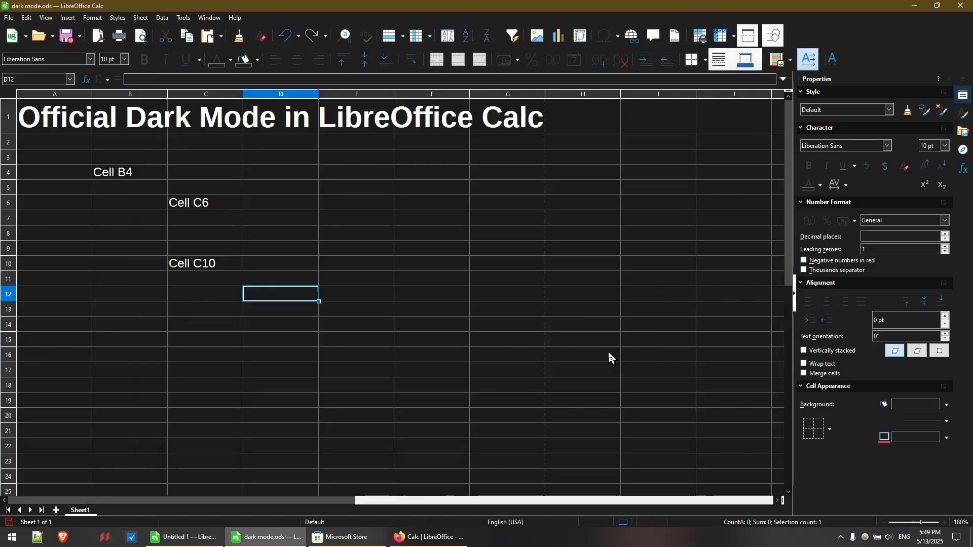
{"action": "mouse_move", "coordinate": [583, 333]}
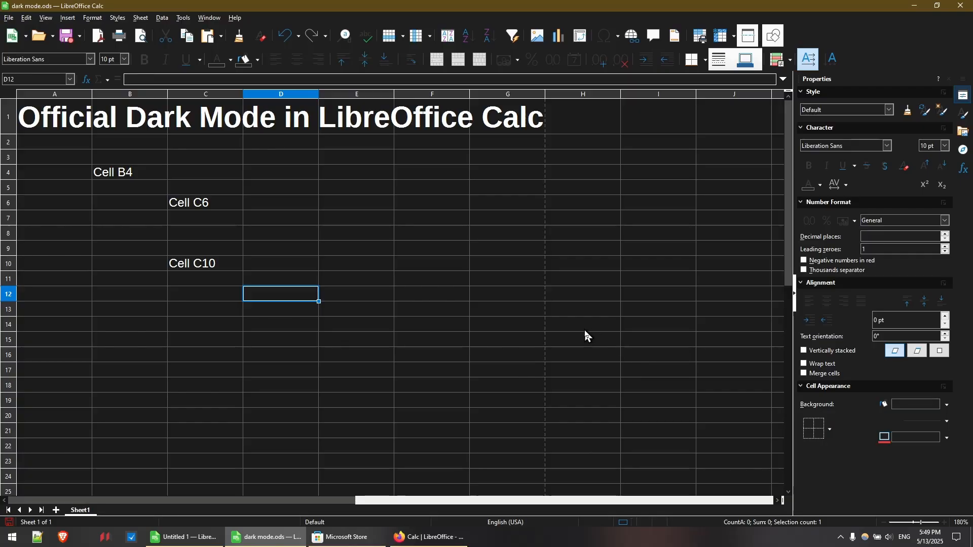
{"action": "mouse_move", "coordinate": [582, 346]}
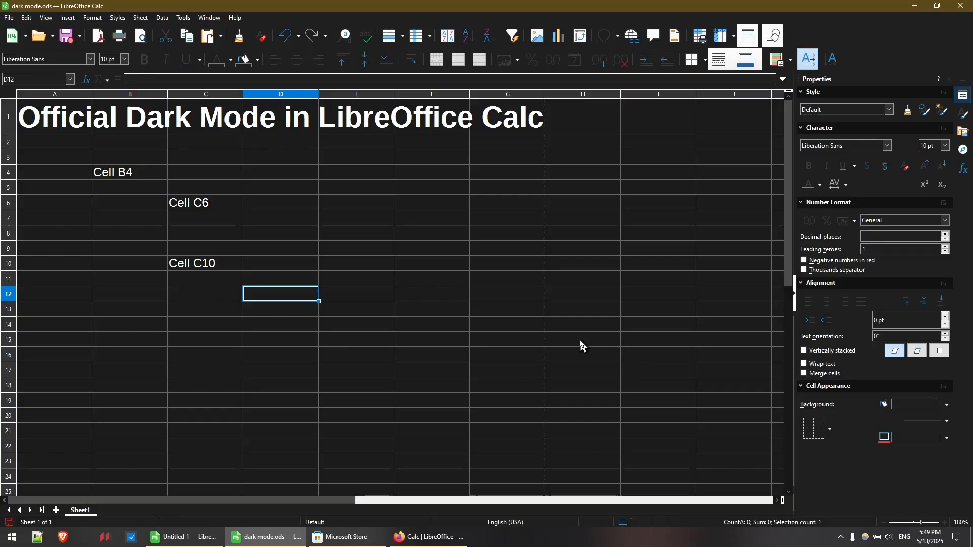
{"action": "mouse_move", "coordinate": [566, 357]}
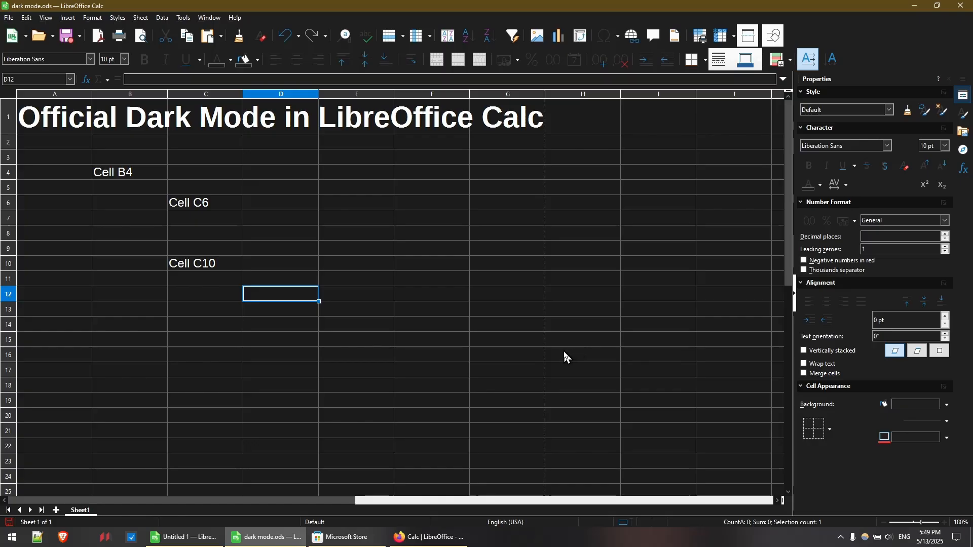
{"action": "mouse_move", "coordinate": [559, 371]}
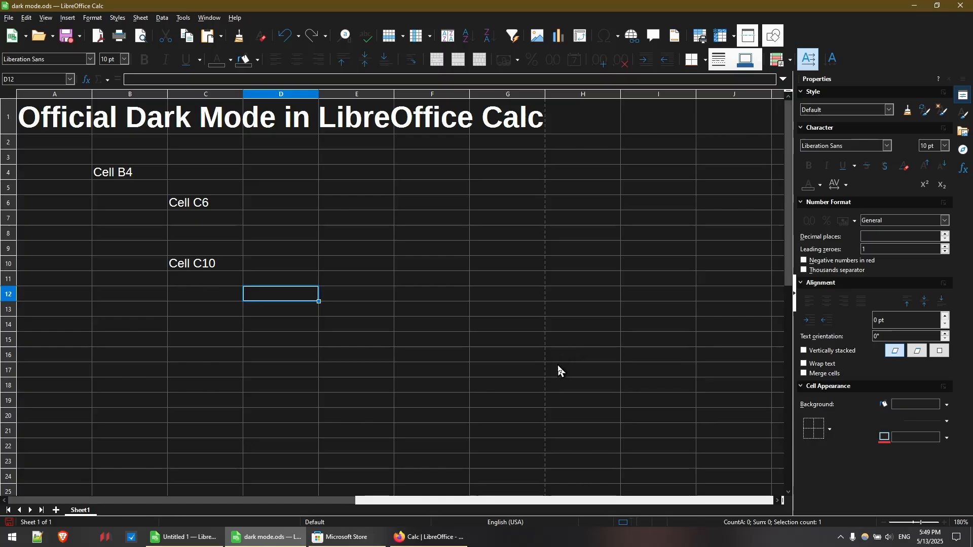